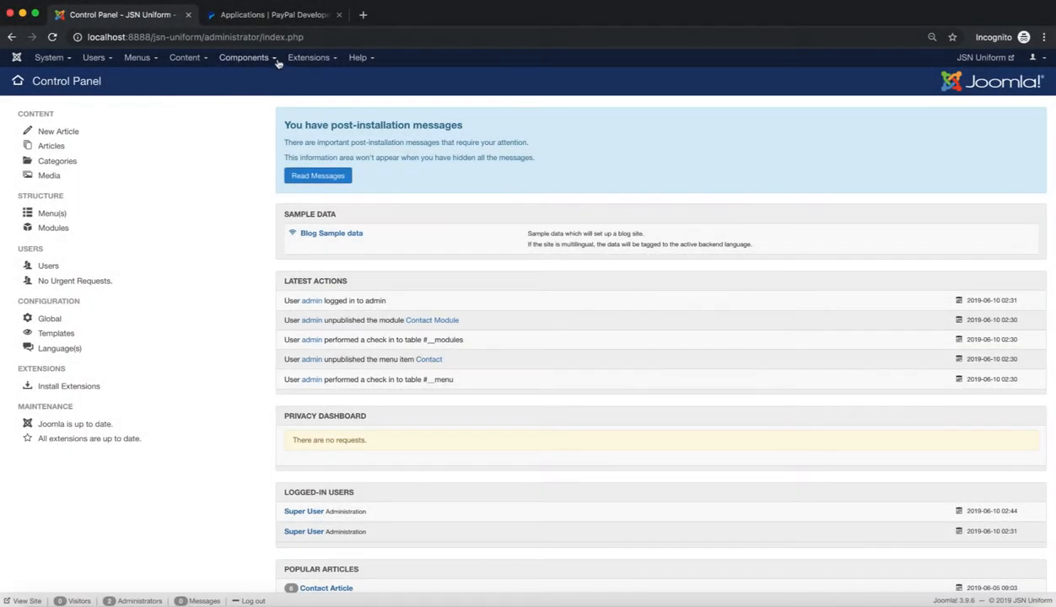
Go to Components > JSN UniForm > Integrations to list the payment plugins
click(243, 58)
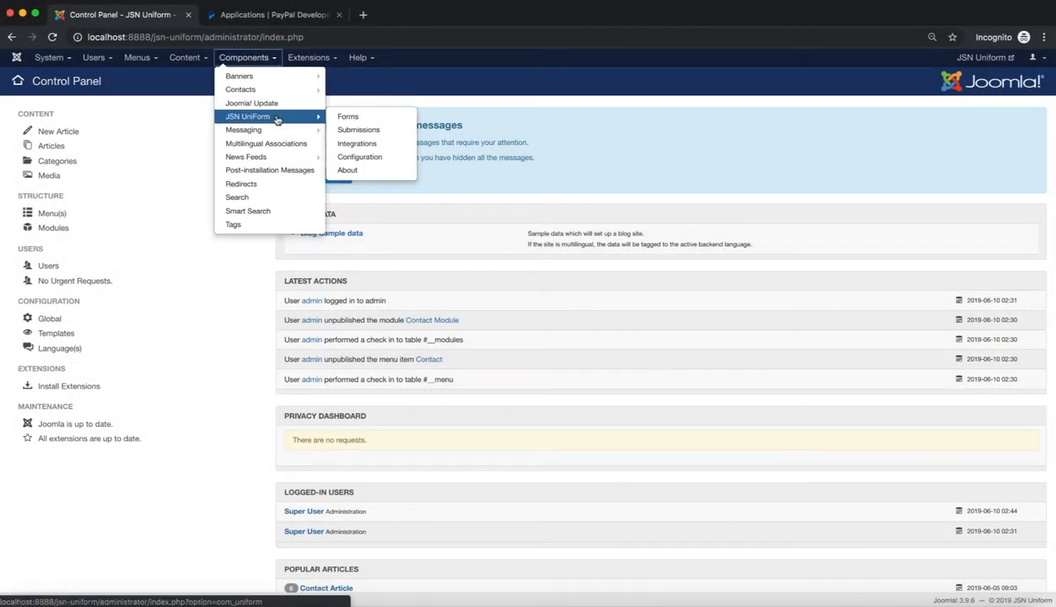
mouse_move(356, 144)
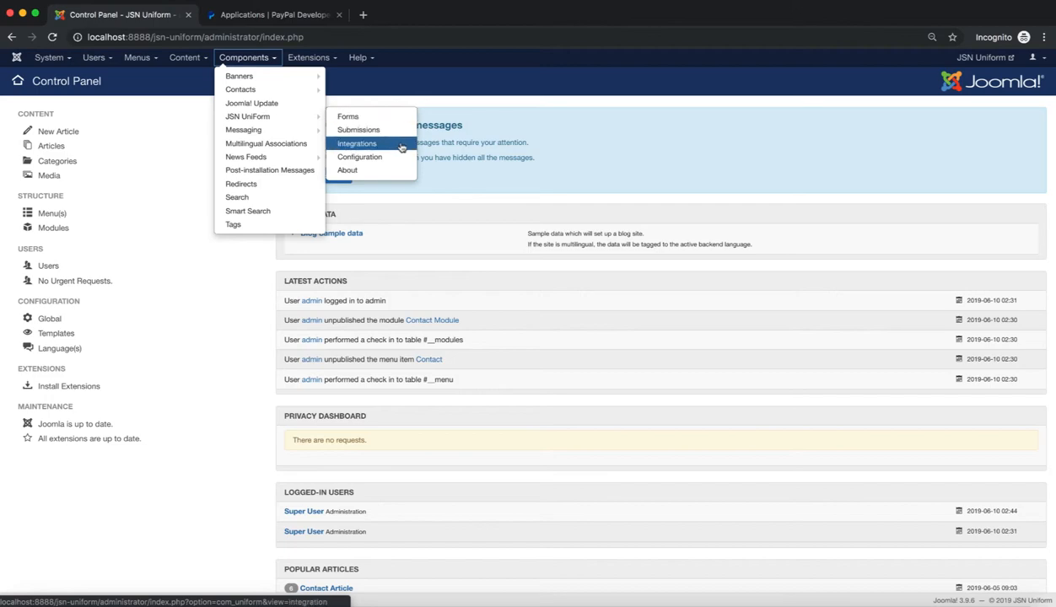
click(356, 142)
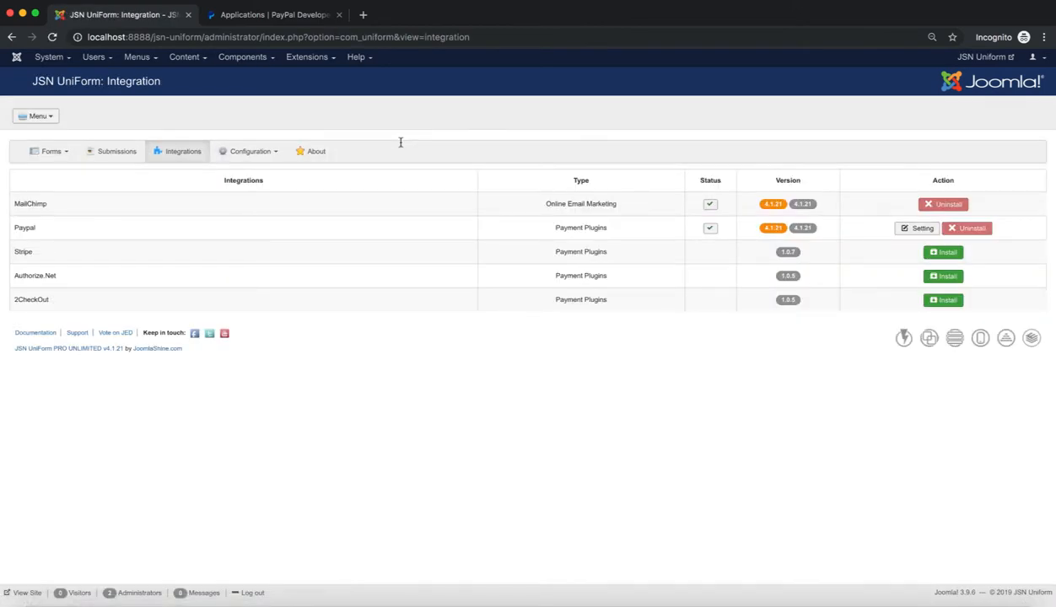
double_click(132, 81)
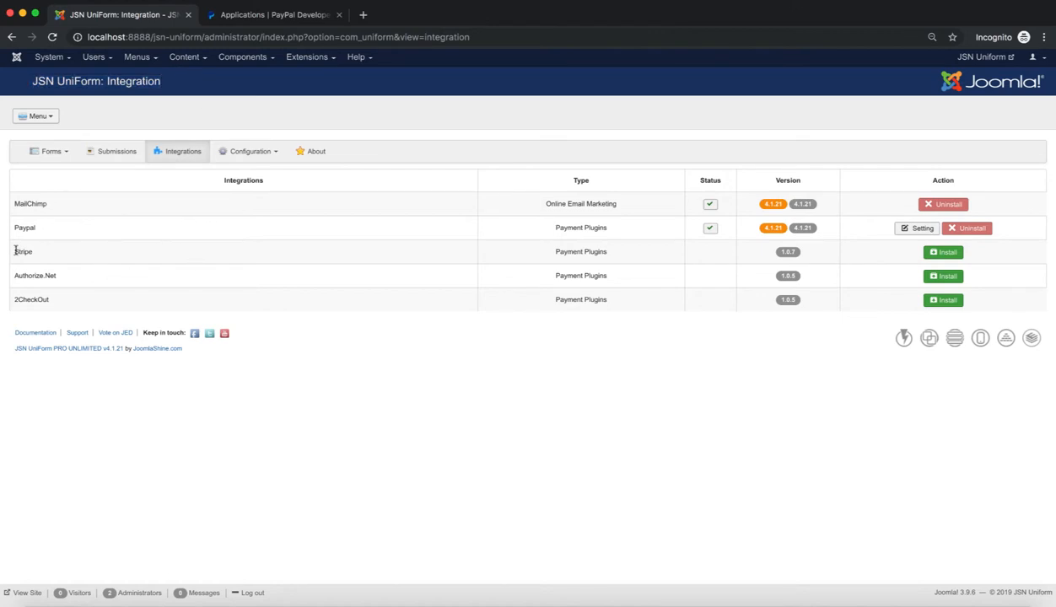
mouse_move(226, 83)
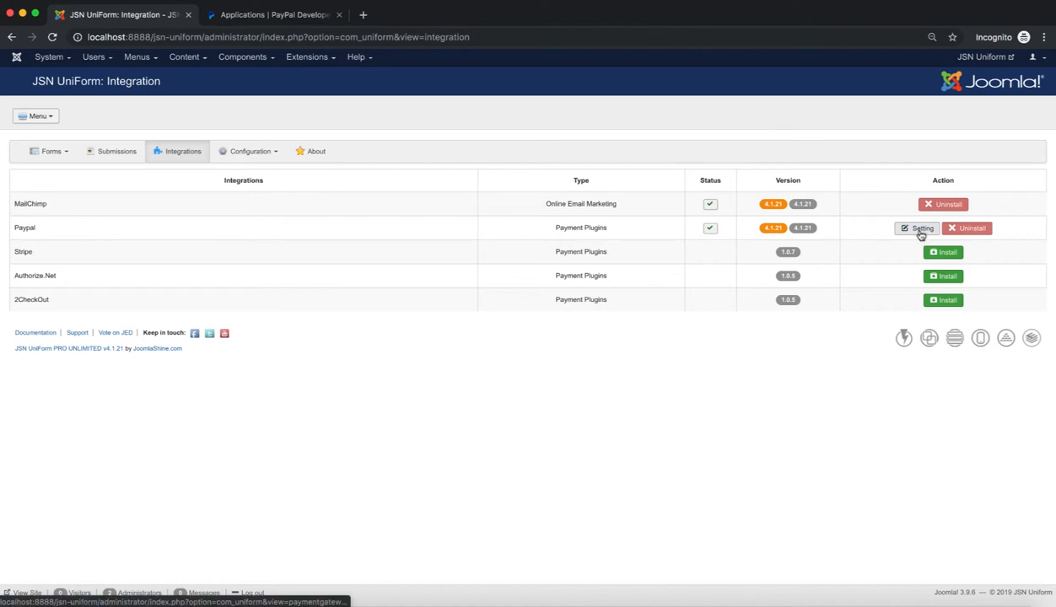
Enter the PayPal Setting dialog and review the Payment Type list, keeping Standard Checkout
click(918, 228)
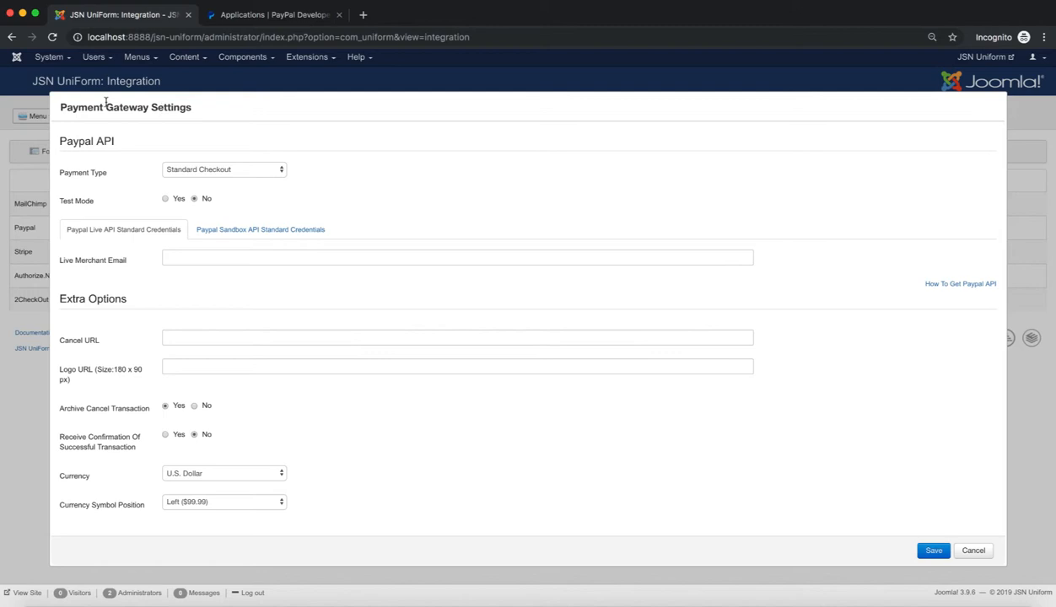
mouse_move(148, 189)
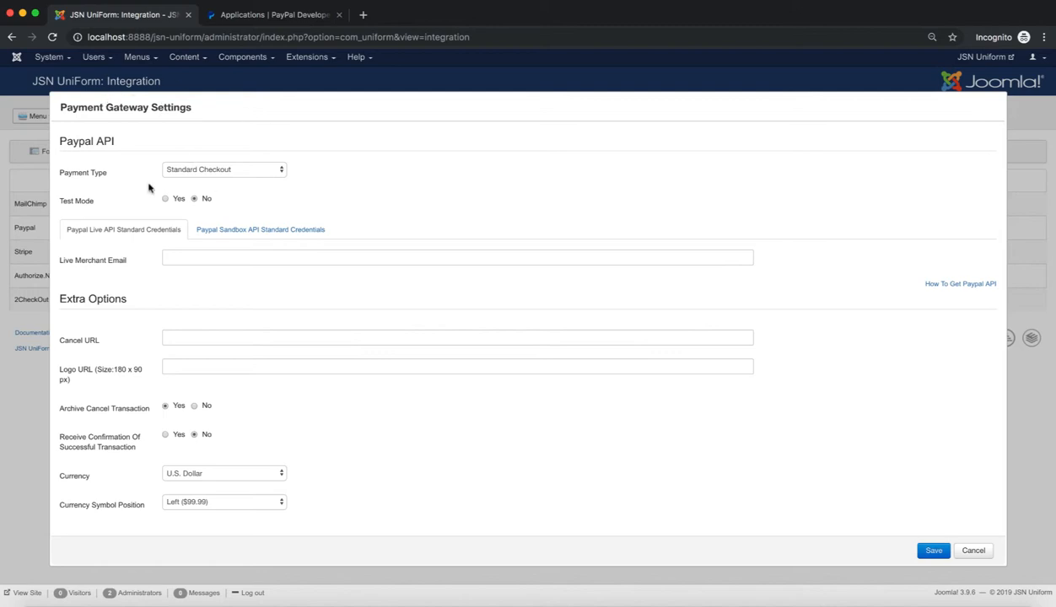
mouse_move(260, 172)
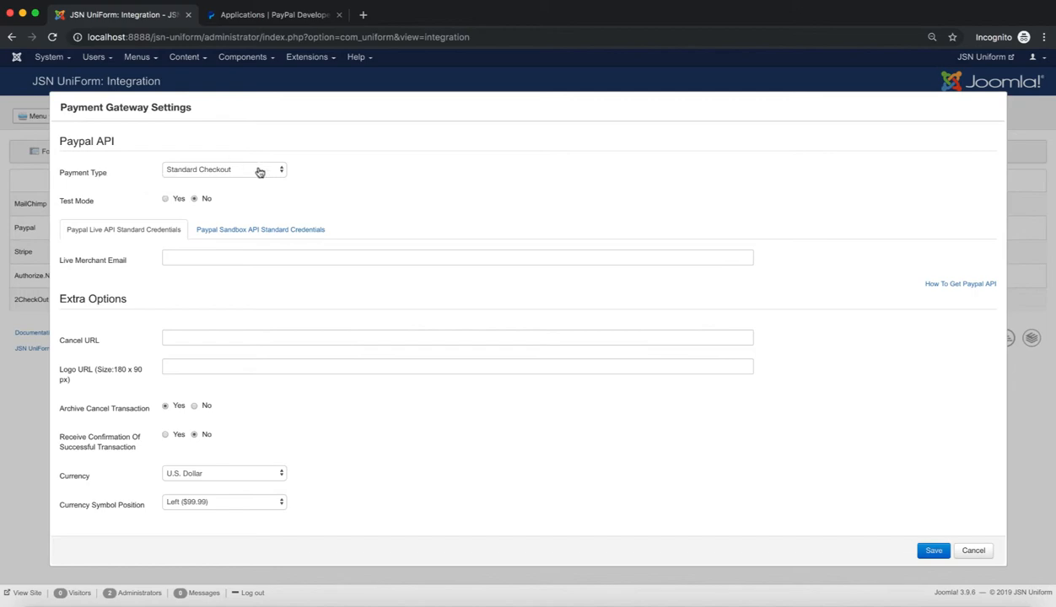
click(222, 169)
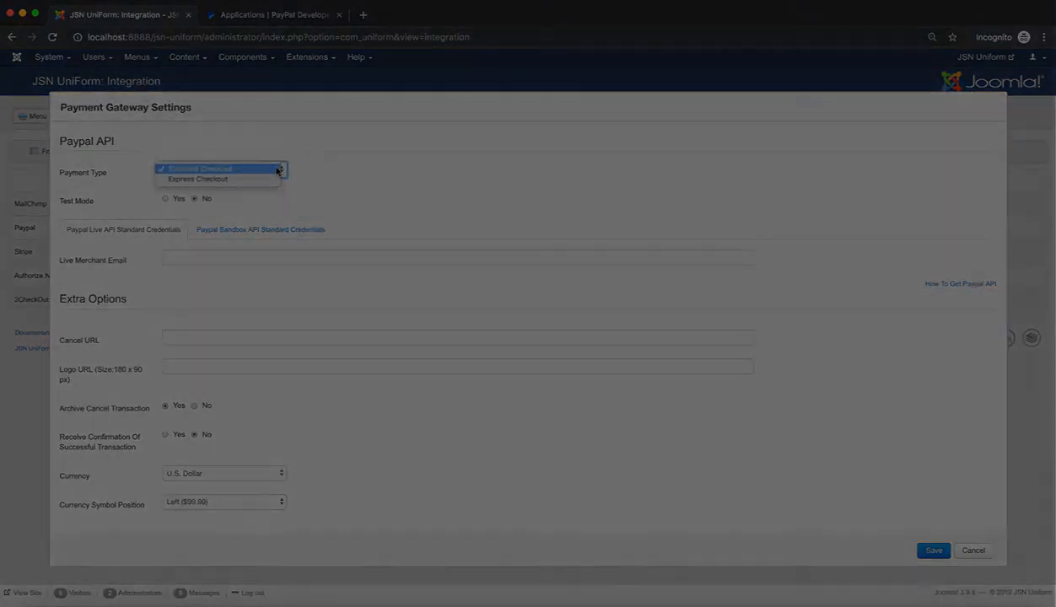
click(198, 169)
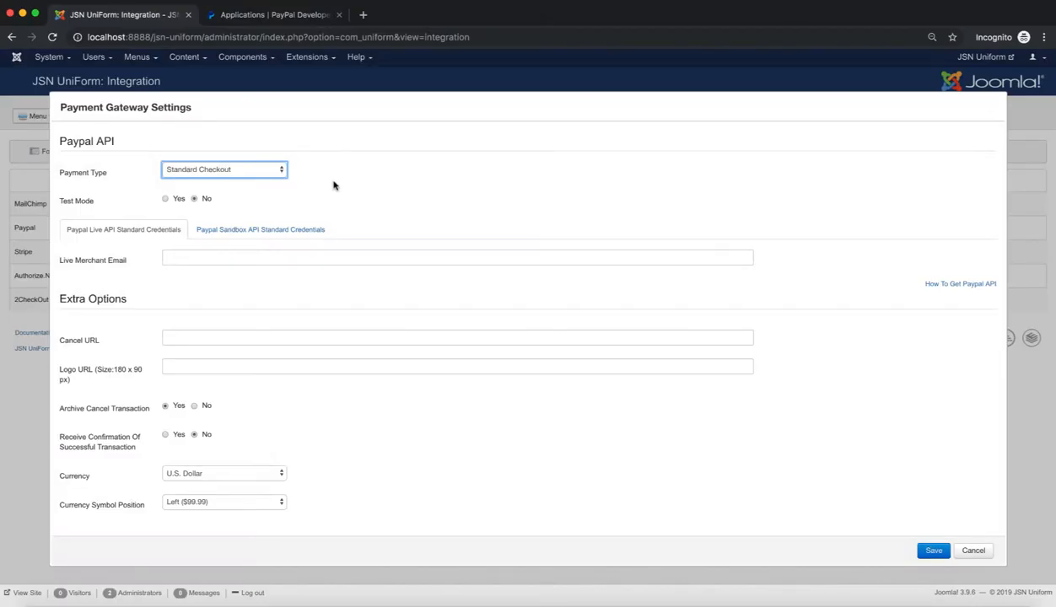
mouse_move(81, 201)
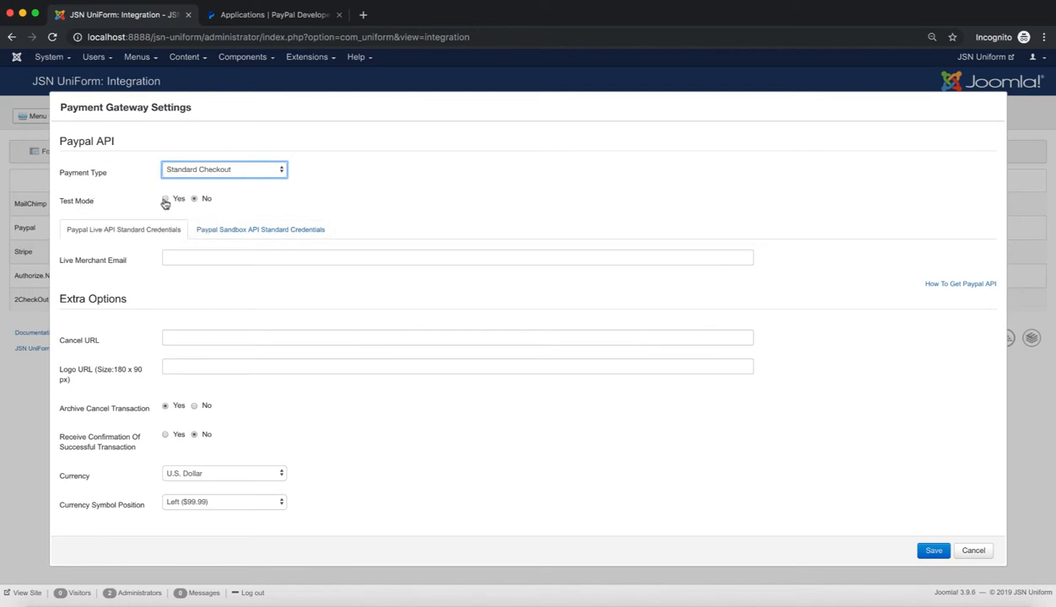
Set Test Mode to Yes and enter the Sandbox Merchant Email under the sandbox credentials
click(166, 199)
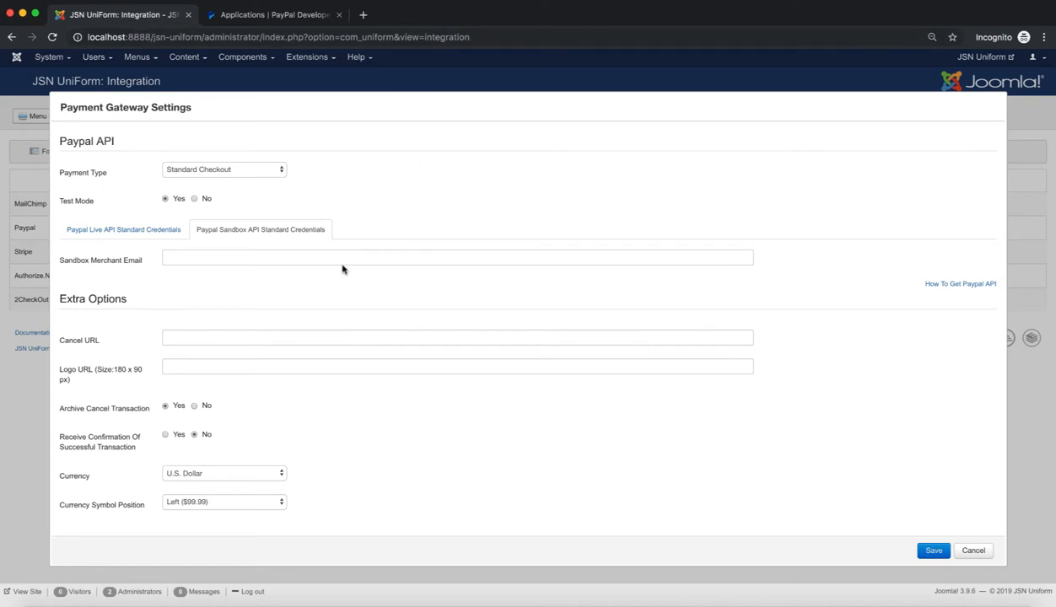
mouse_move(64, 267)
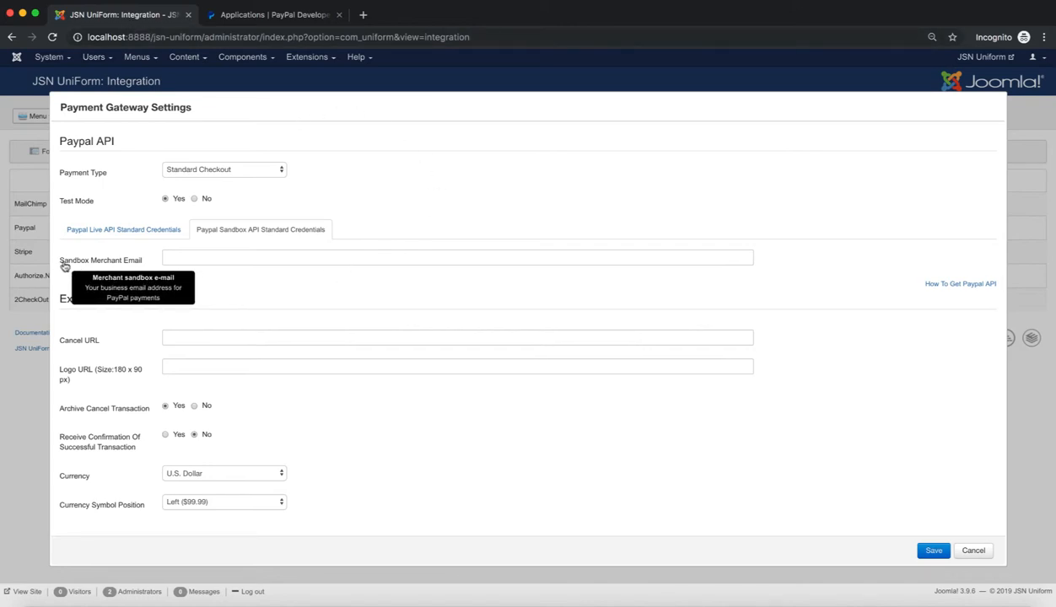
mouse_move(74, 270)
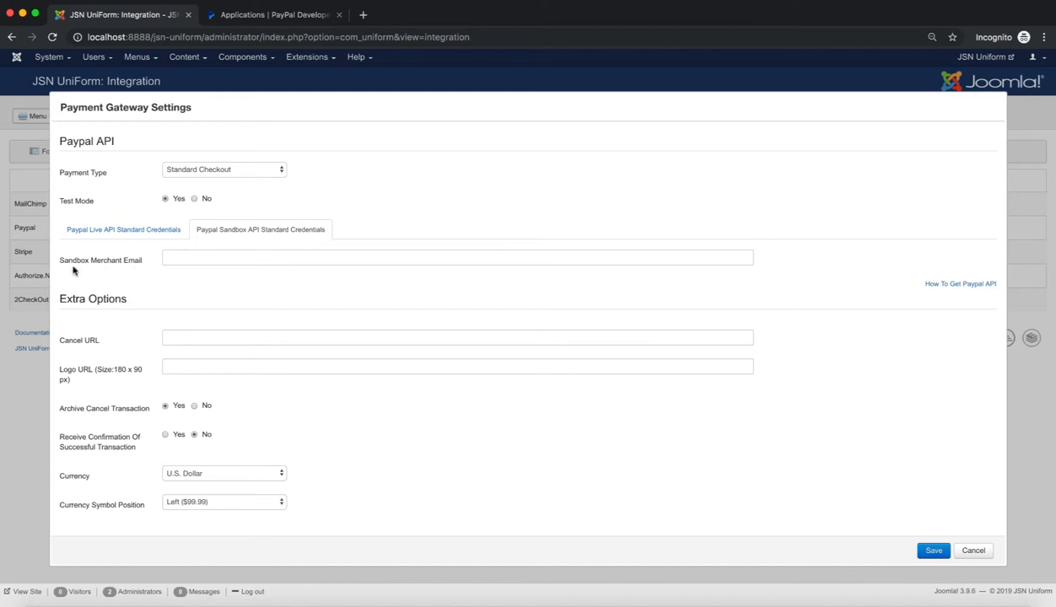
mouse_move(132, 277)
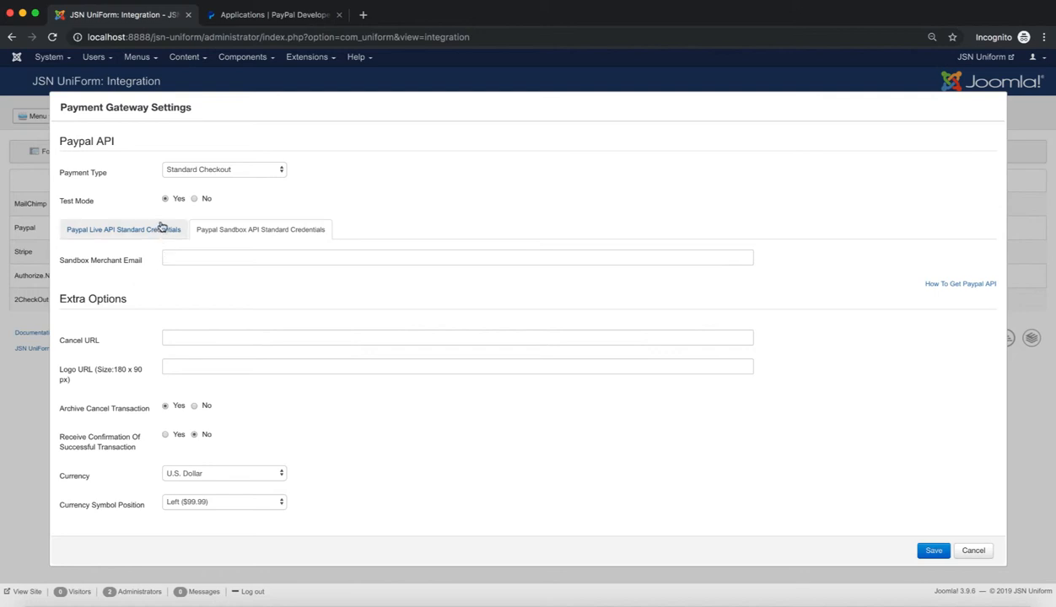
click(123, 230)
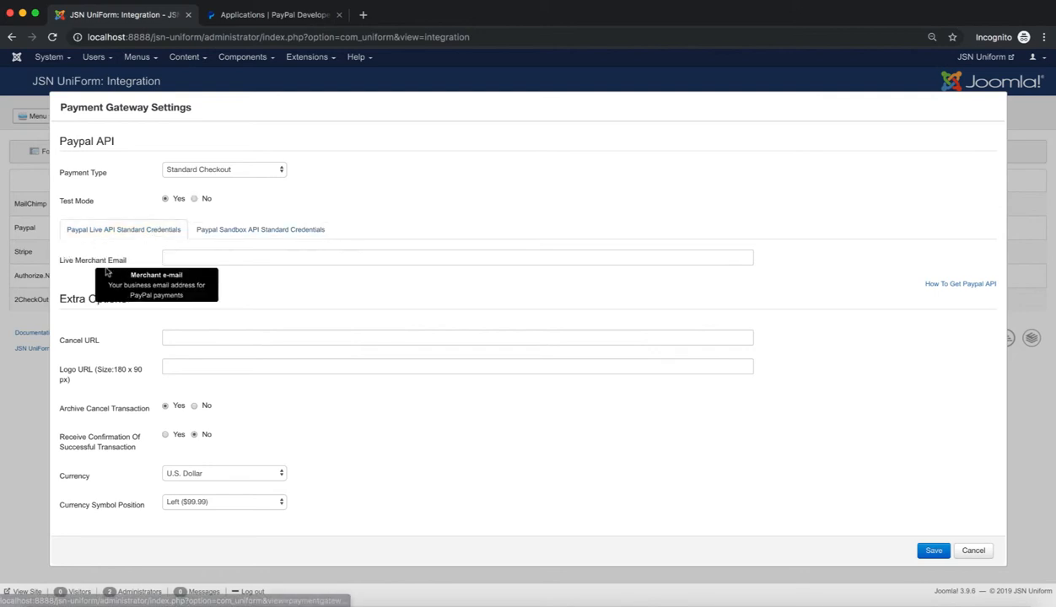
click(259, 230)
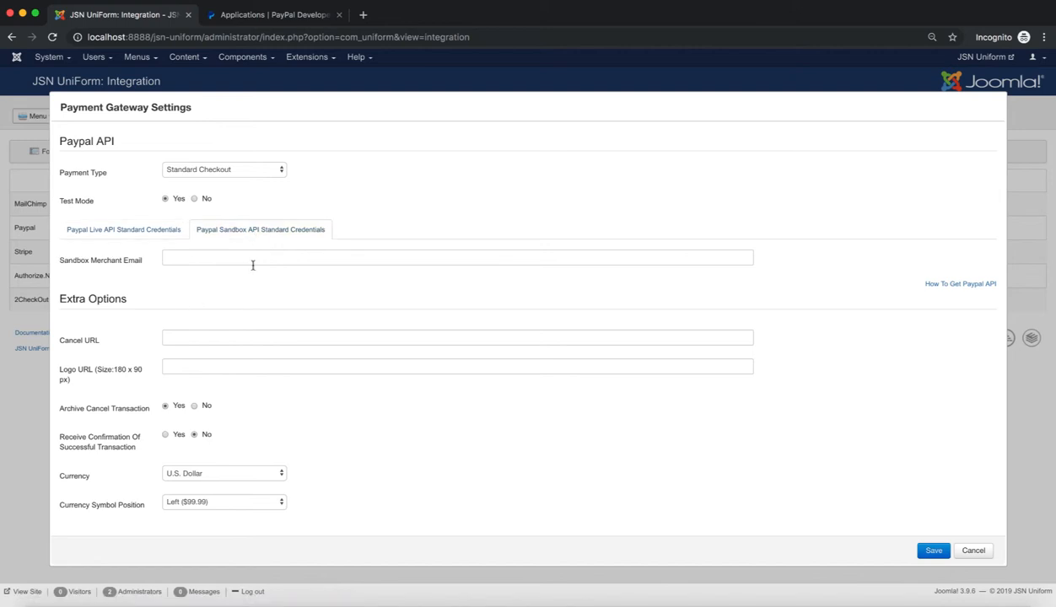
click(459, 257)
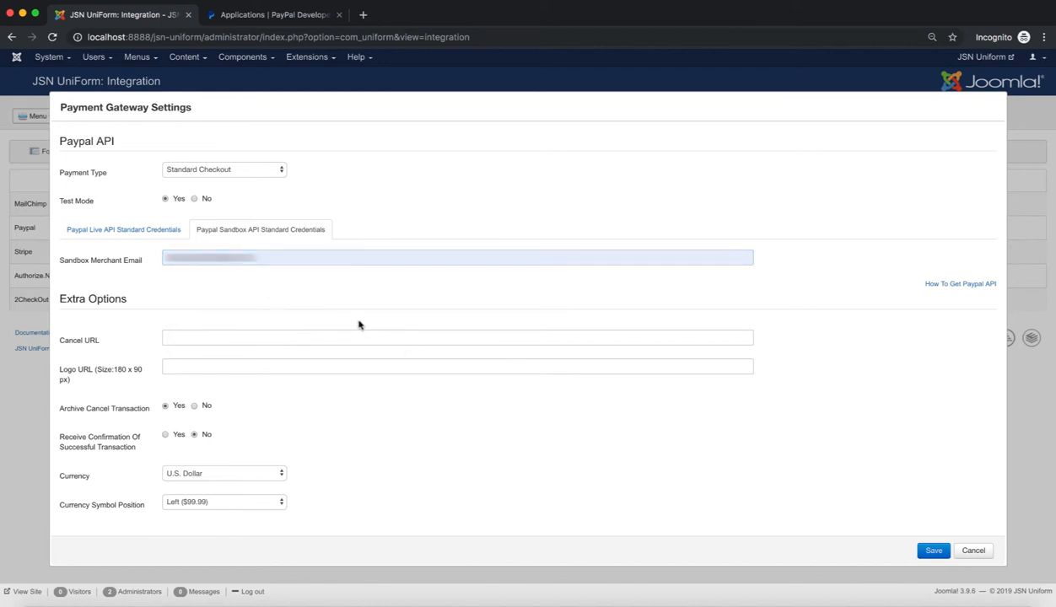
double_click(93, 299)
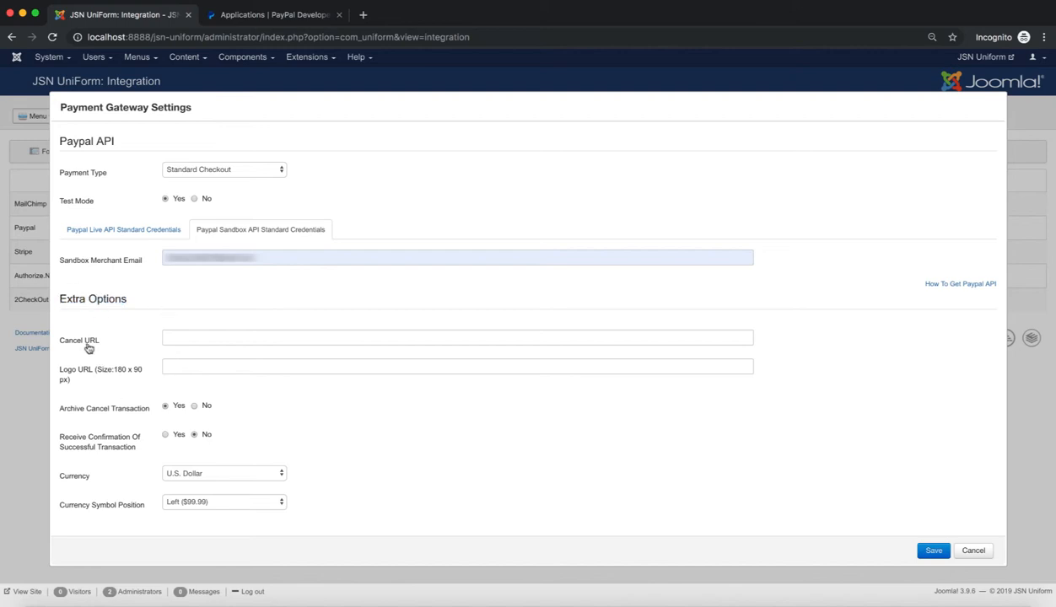
mouse_move(96, 351)
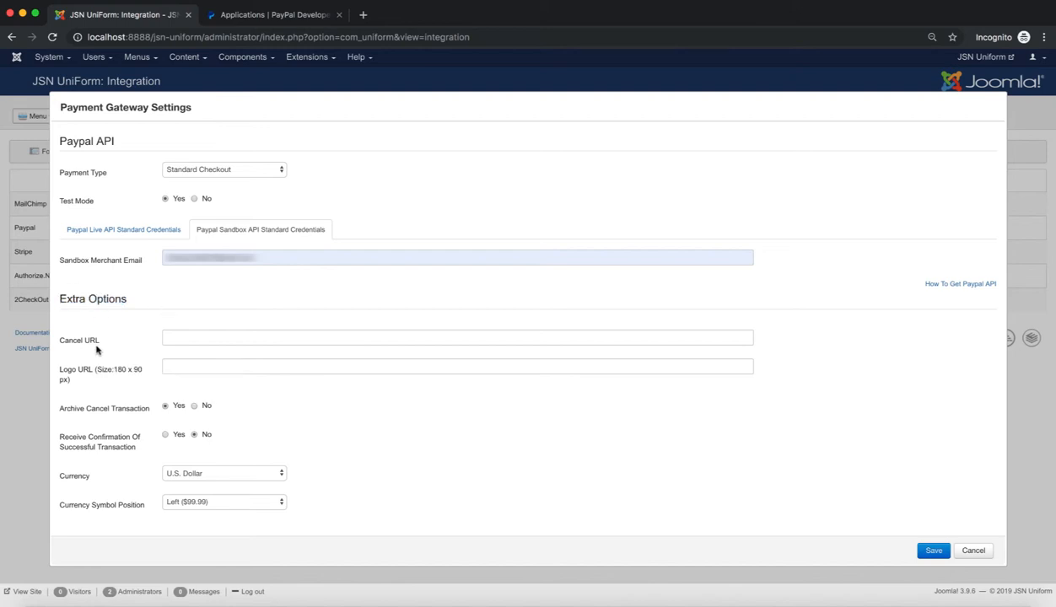
mouse_move(97, 378)
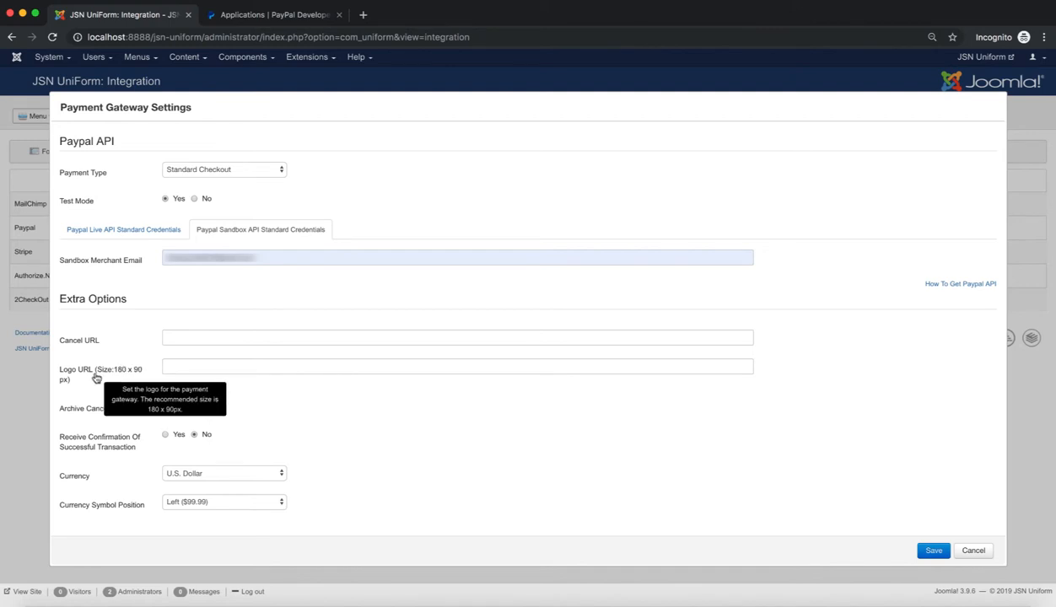
mouse_move(172, 459)
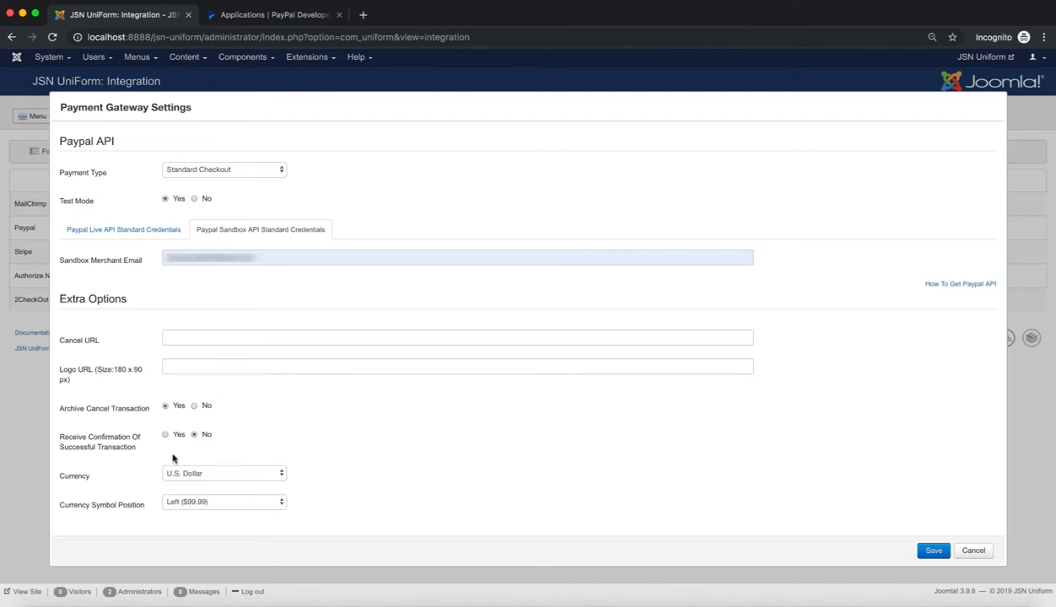
mouse_move(128, 413)
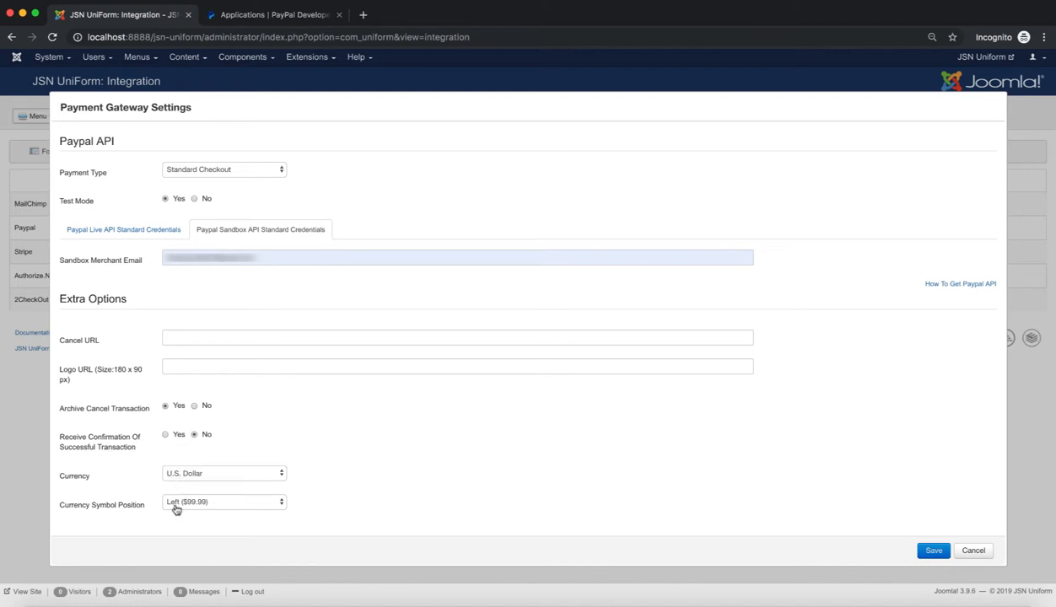
mouse_move(82, 486)
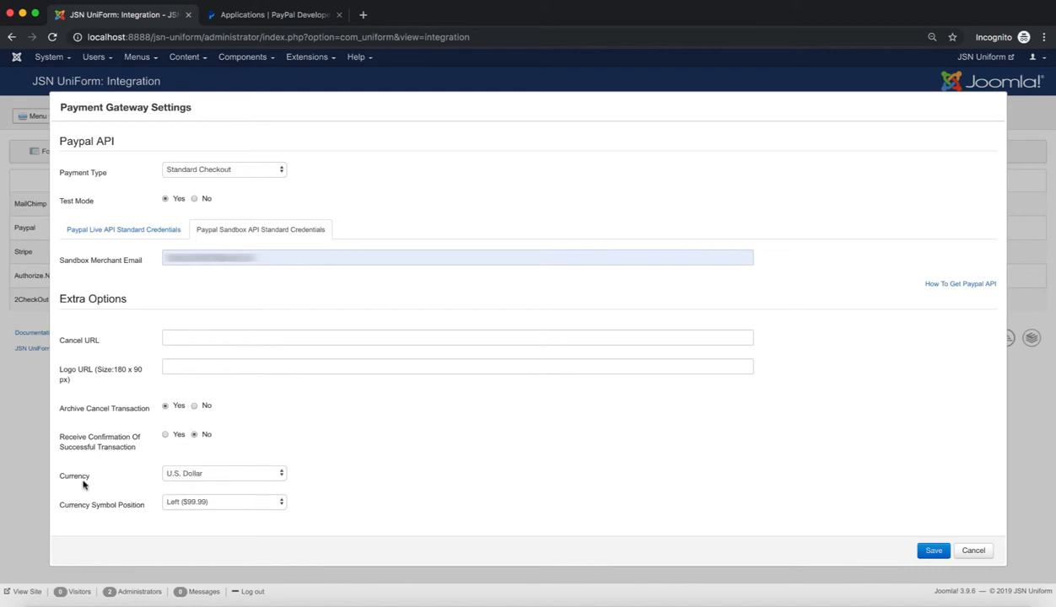
Keep U.S. Dollar as currency and set Currency Symbol Position to Right (99.99$)
click(223, 472)
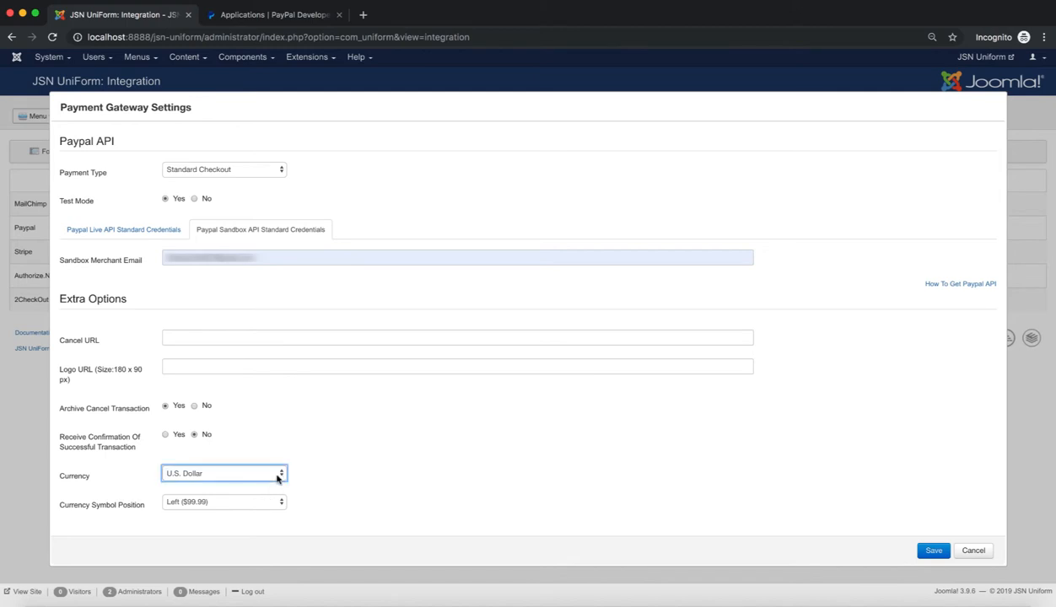
click(223, 473)
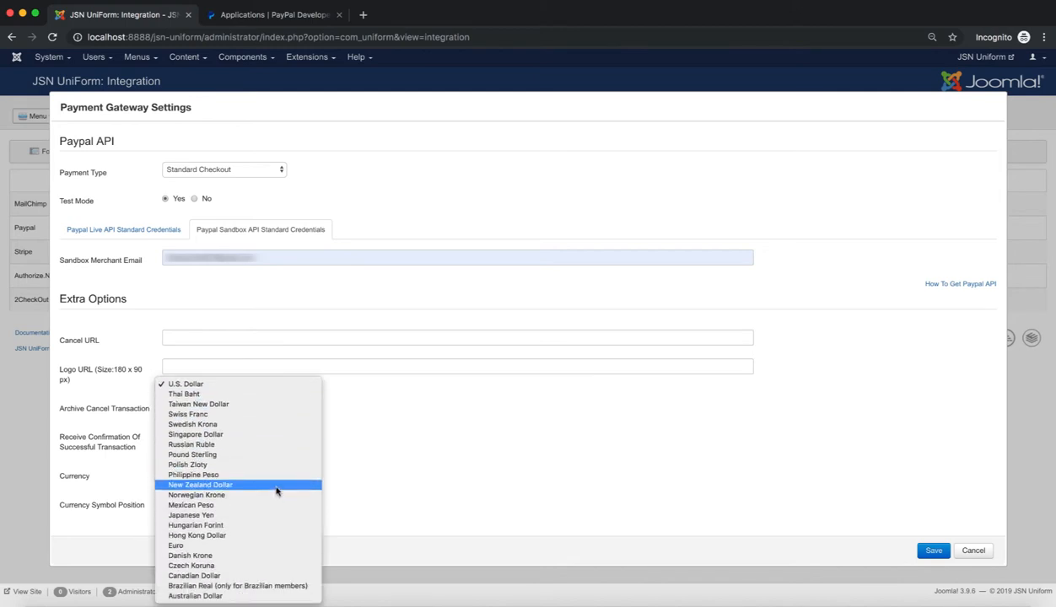
mouse_move(253, 555)
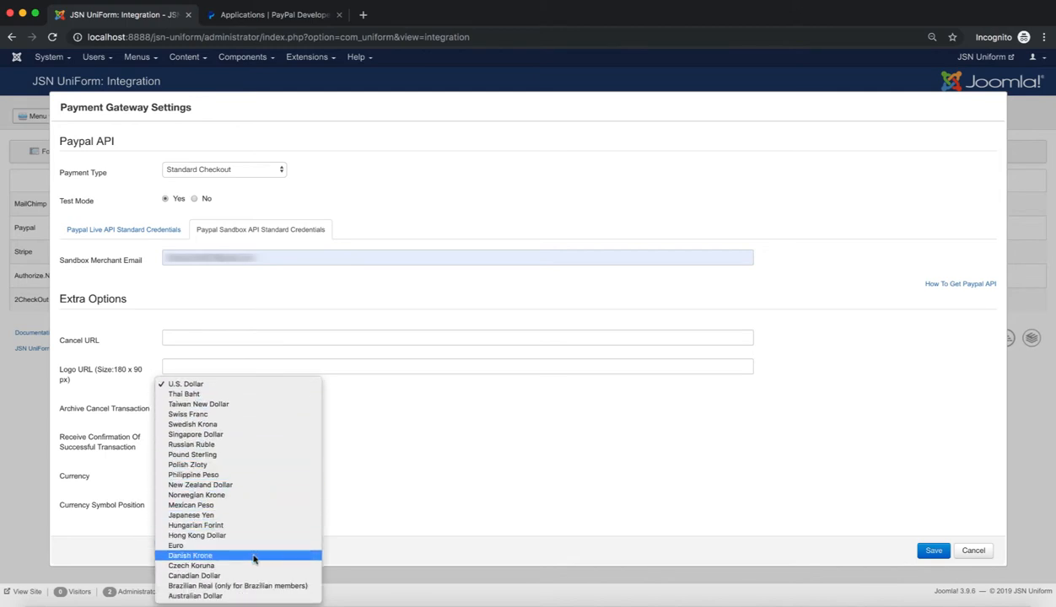
mouse_move(329, 540)
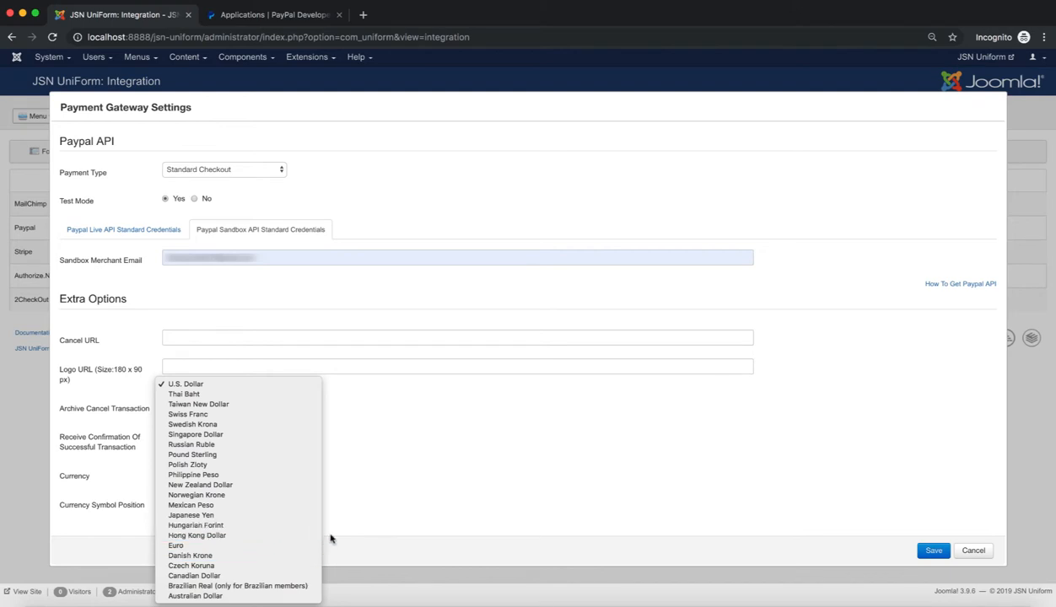
click(185, 385)
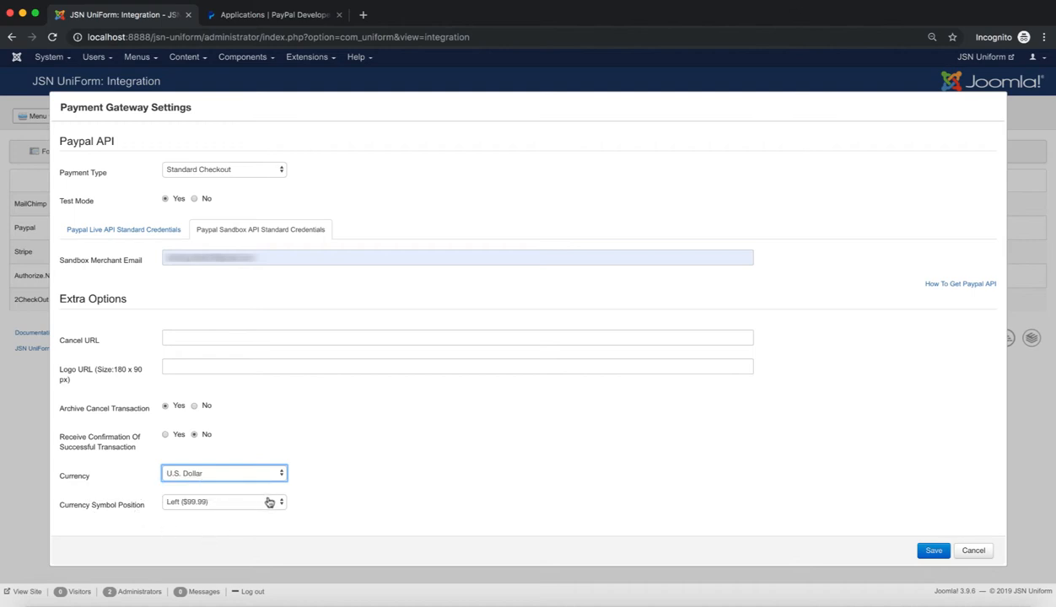
click(222, 503)
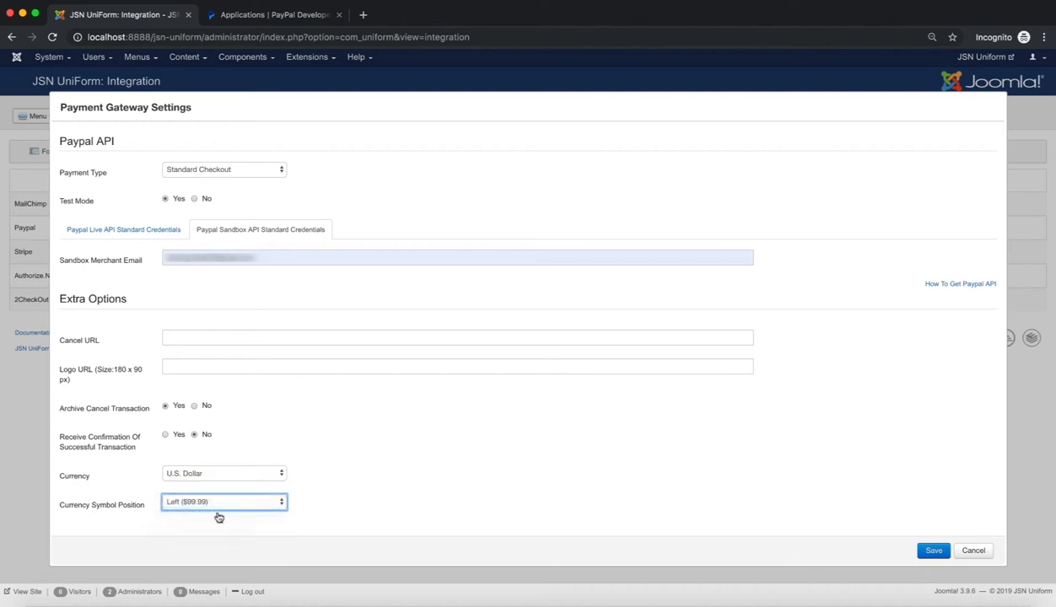
click(223, 503)
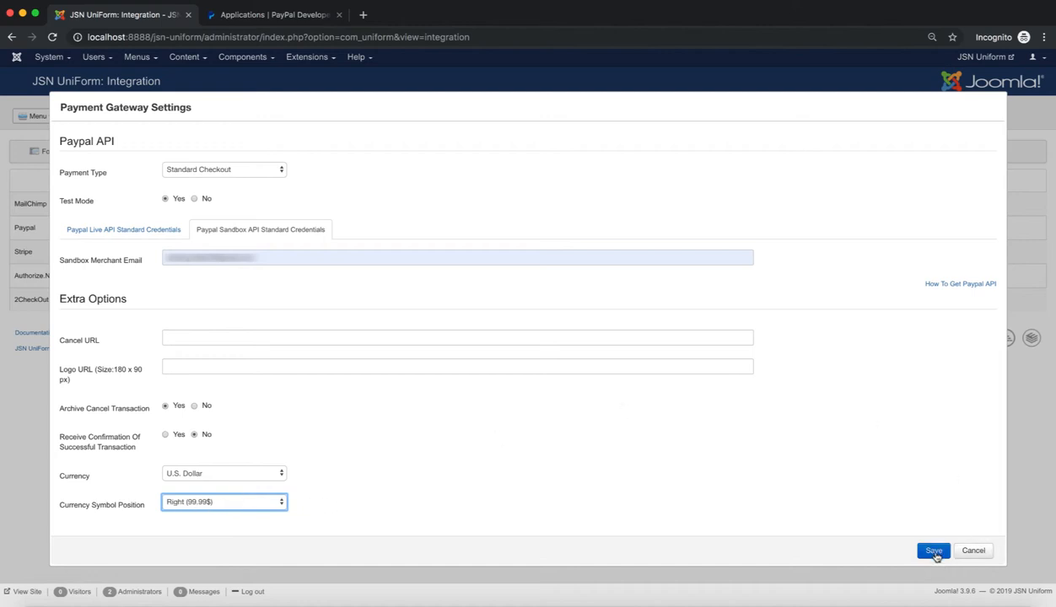
Save the PayPal gateway settings and bring up the Forms menu
click(933, 550)
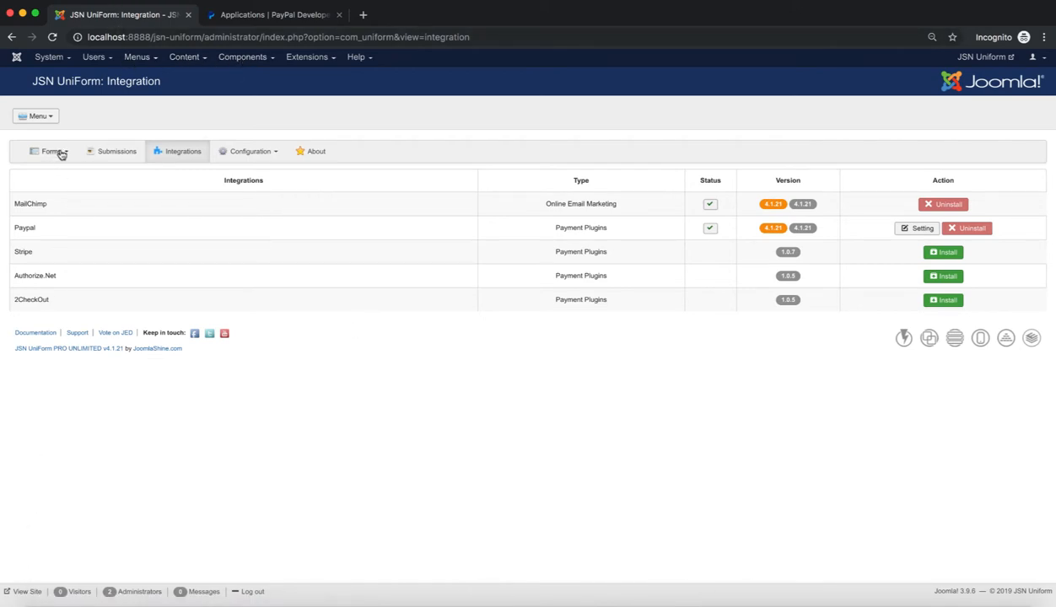
click(50, 152)
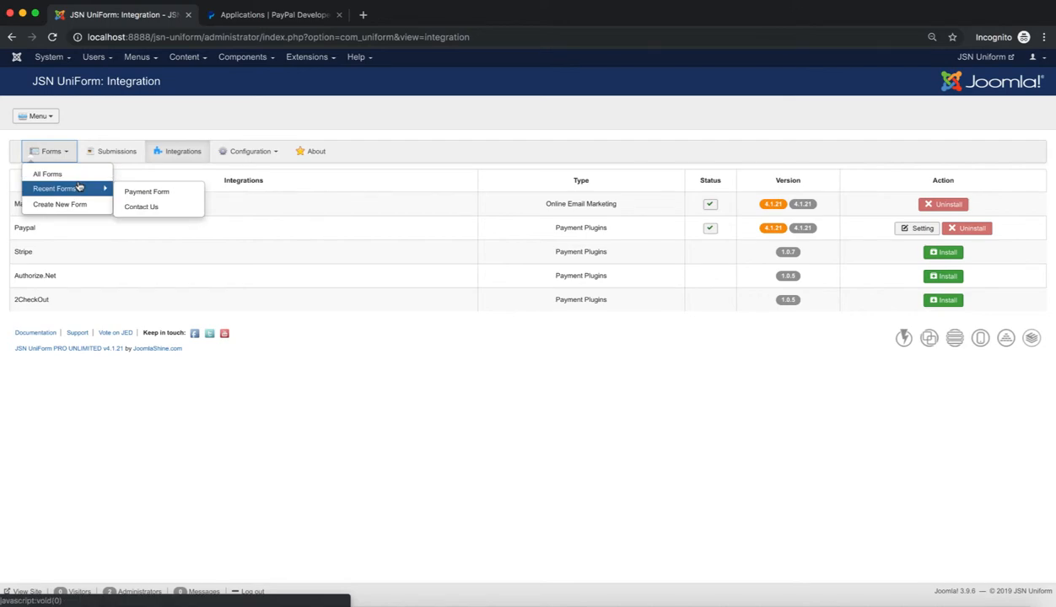
Open Payment Form from Recent Forms and confirm Payment Integration is PayPal, then go to Design
click(145, 192)
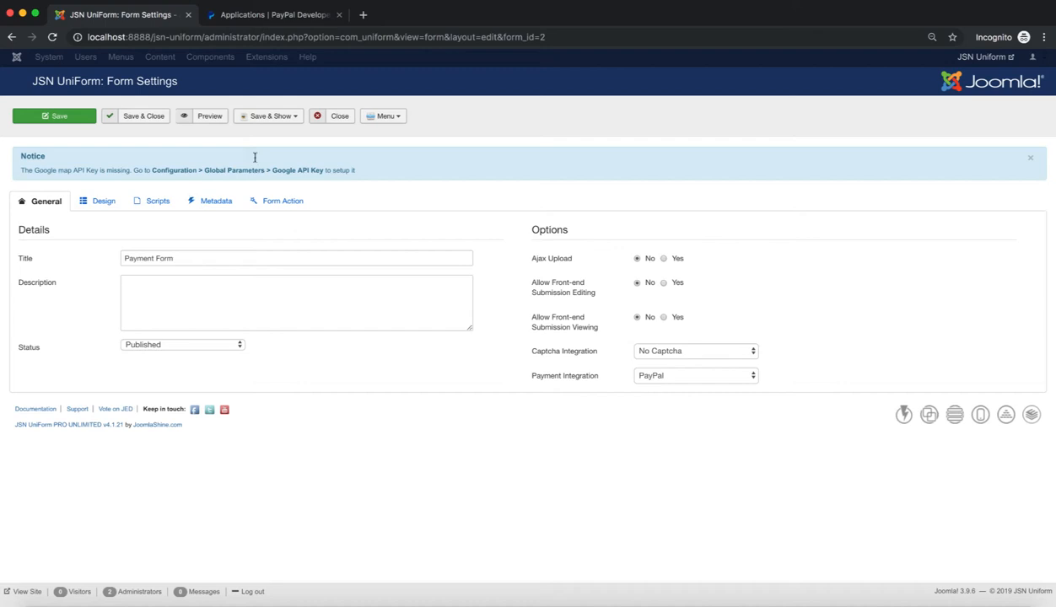
mouse_move(525, 378)
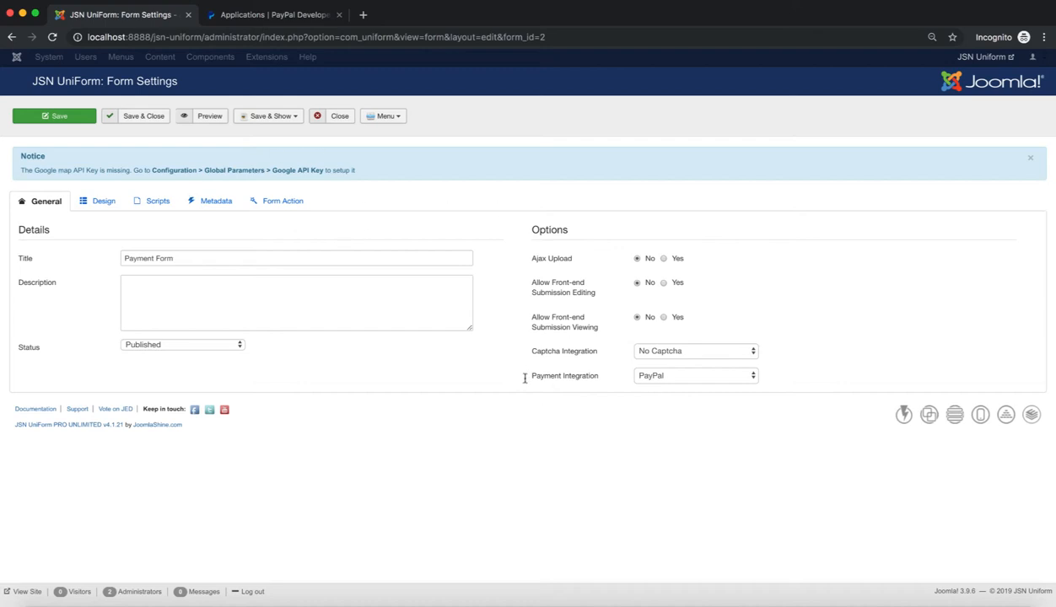
double_click(563, 375)
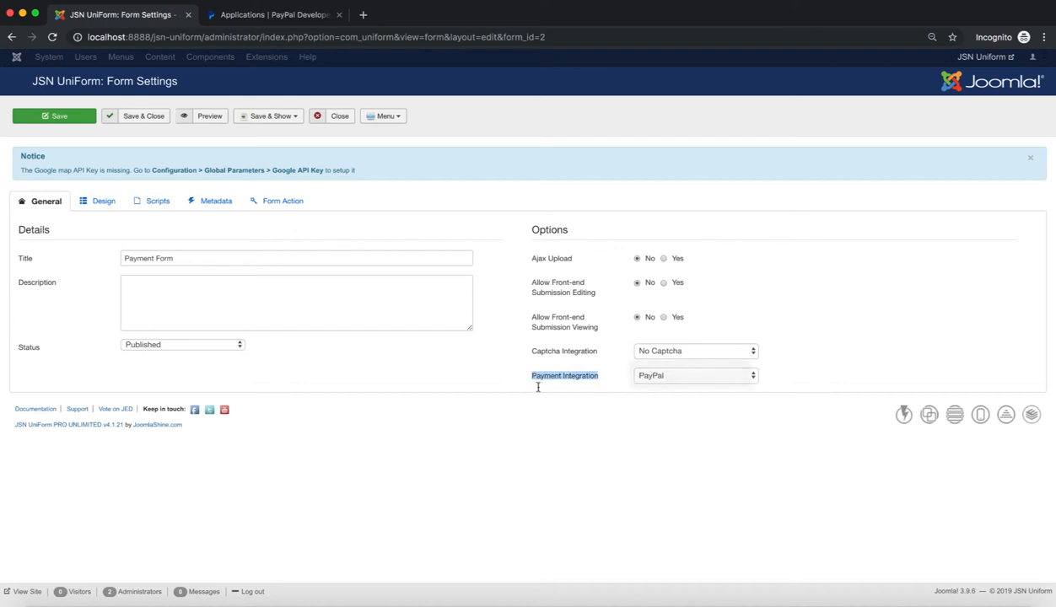
click(694, 375)
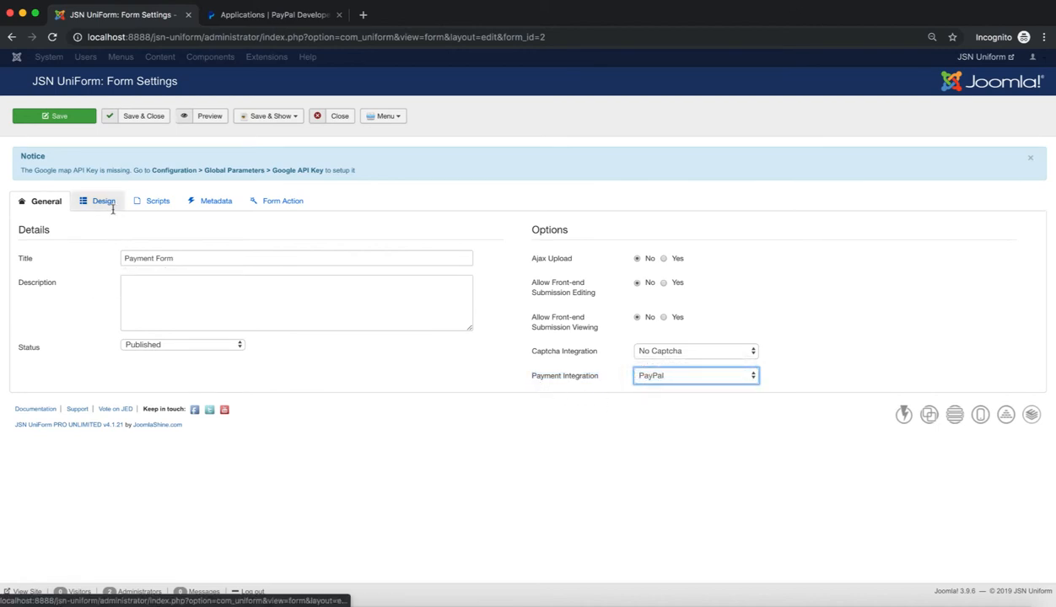
click(103, 200)
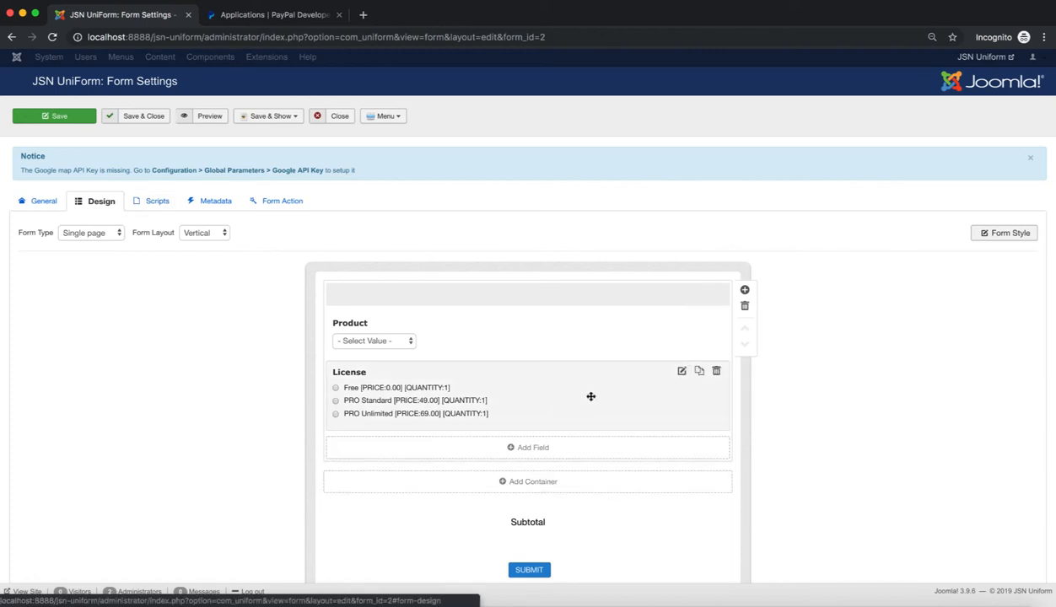
Check the License field's Values show Enable payment feature set to Yes, then close its properties
click(681, 372)
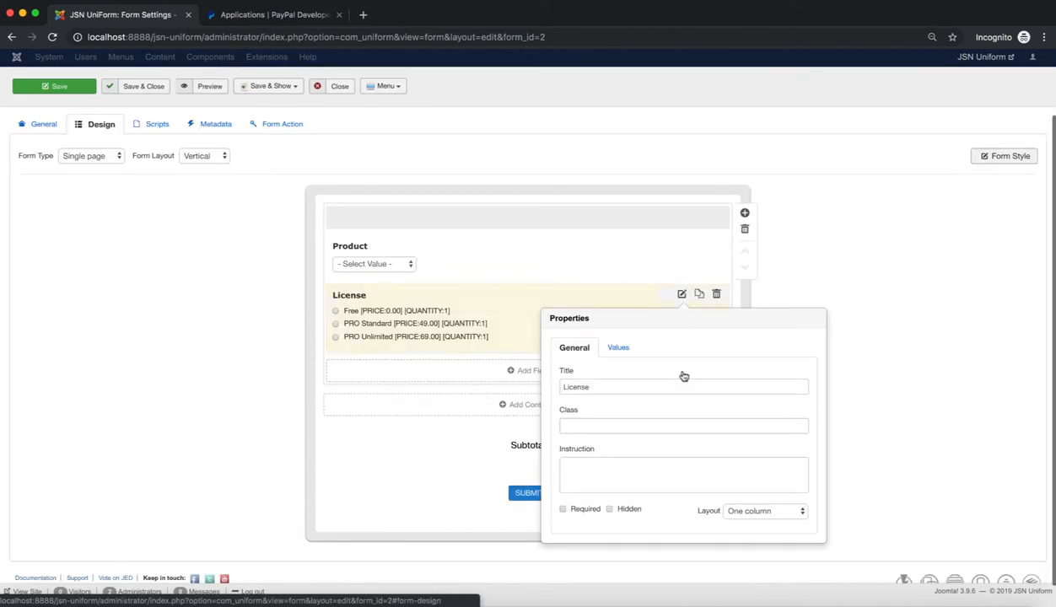
click(617, 348)
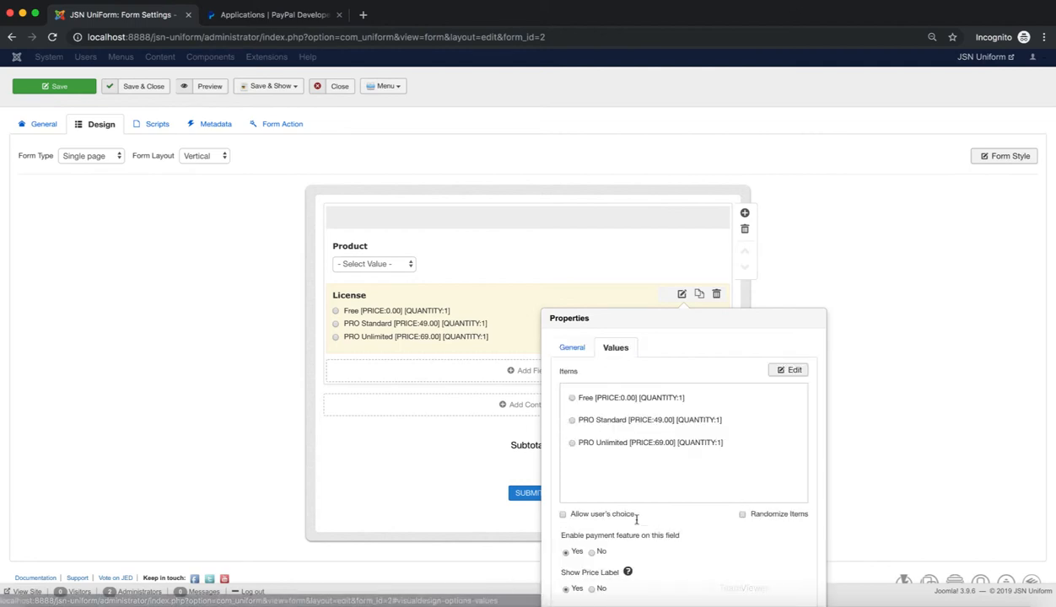
scroll(down, 3)
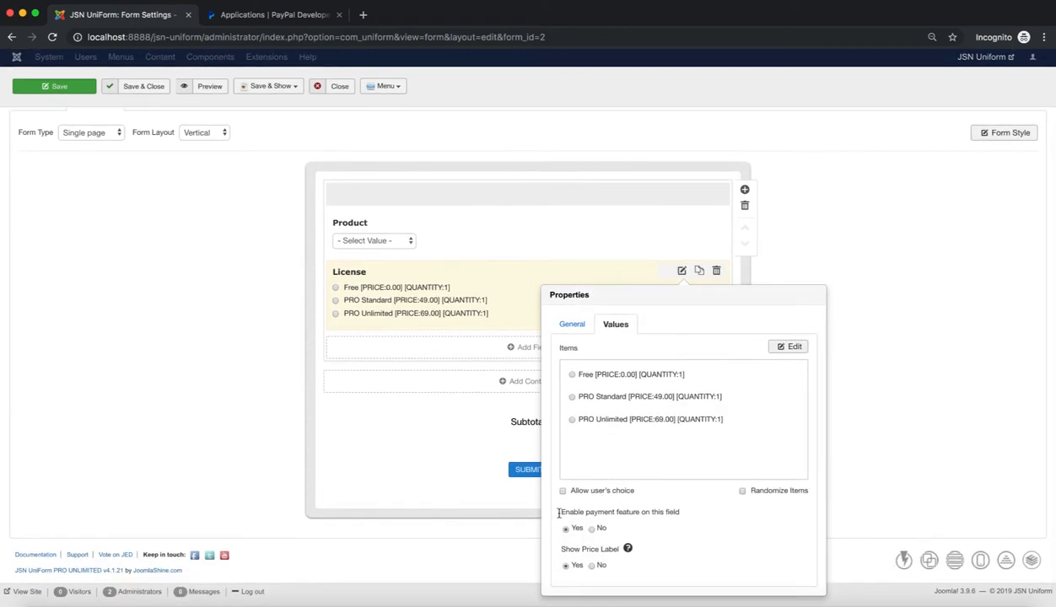
triple_click(619, 513)
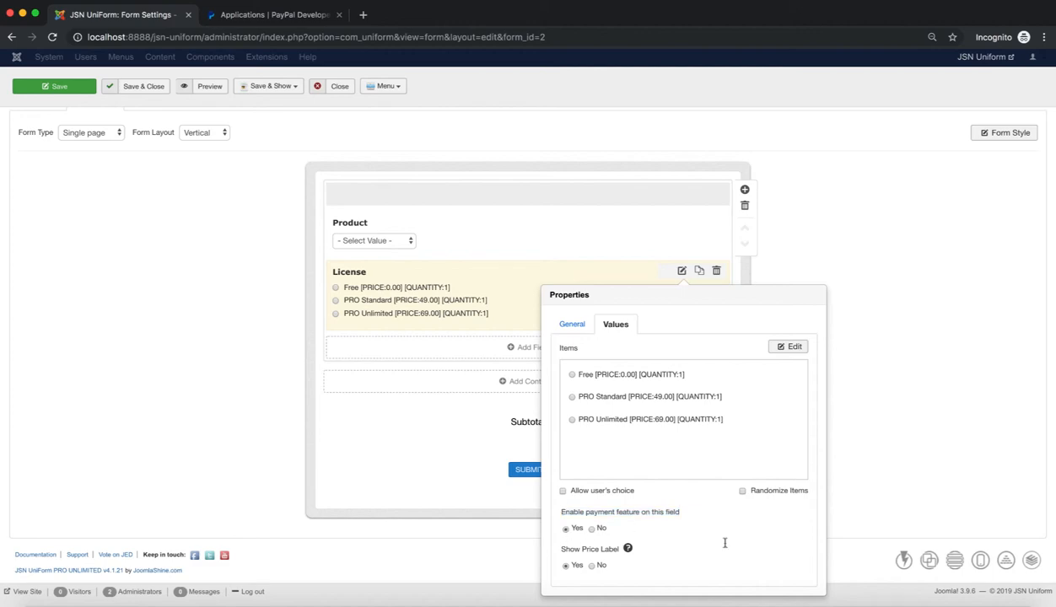
click(143, 86)
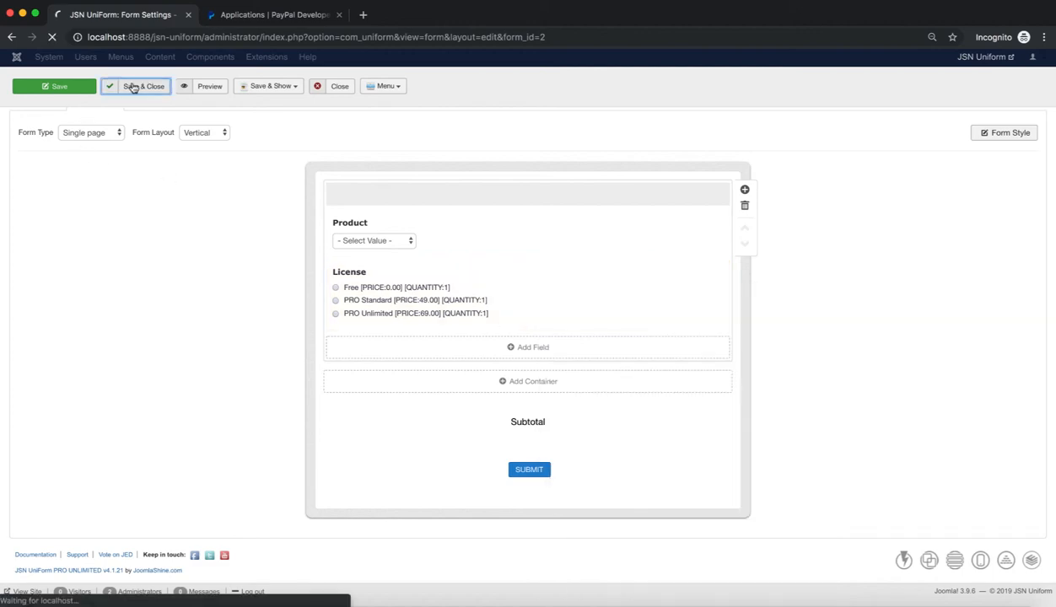
Save and close the Payment Form, then visit its page on the public site
click(143, 86)
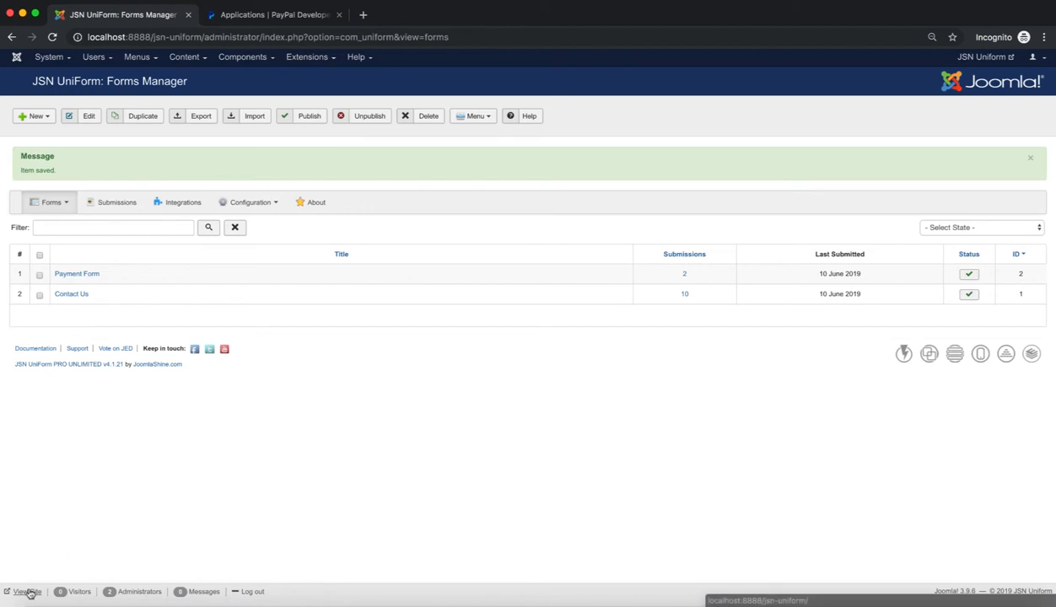
click(26, 591)
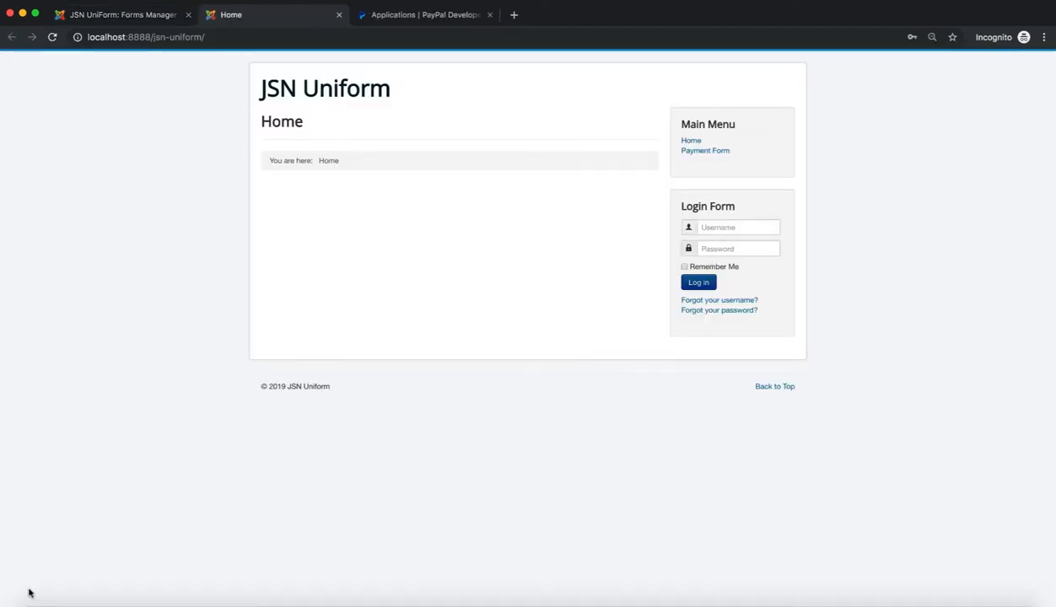
click(705, 150)
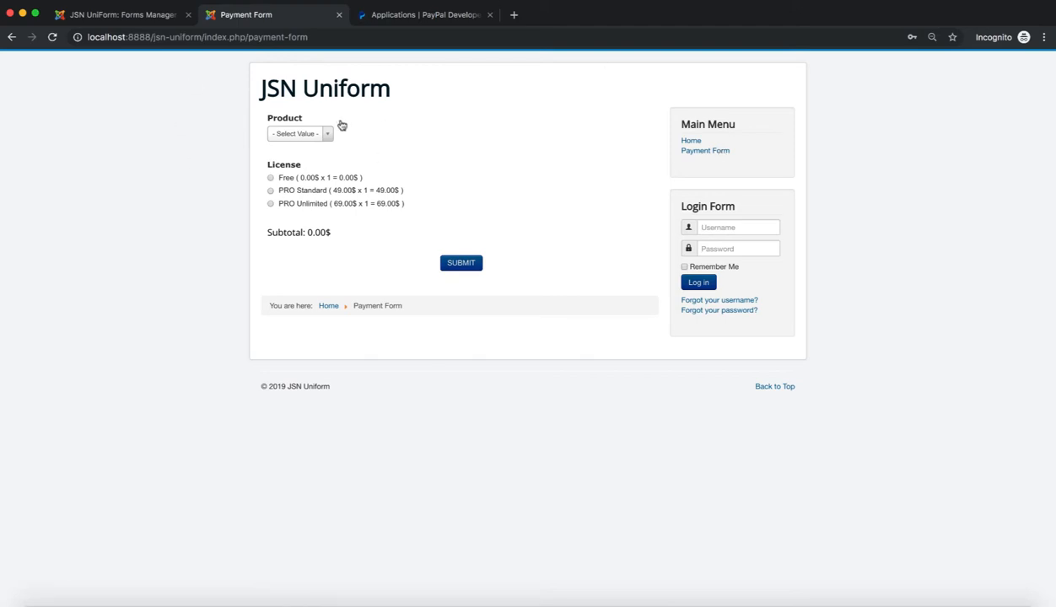
Choose JSN UniForm with the PRO Unlimited license (69.00$ subtotal) and submit the form
click(301, 134)
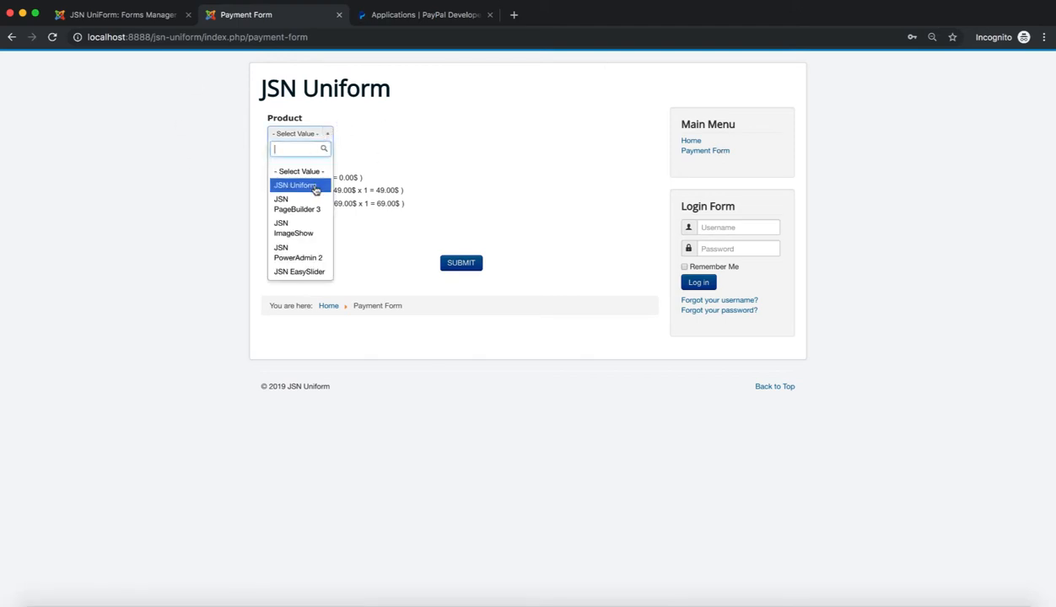
click(295, 184)
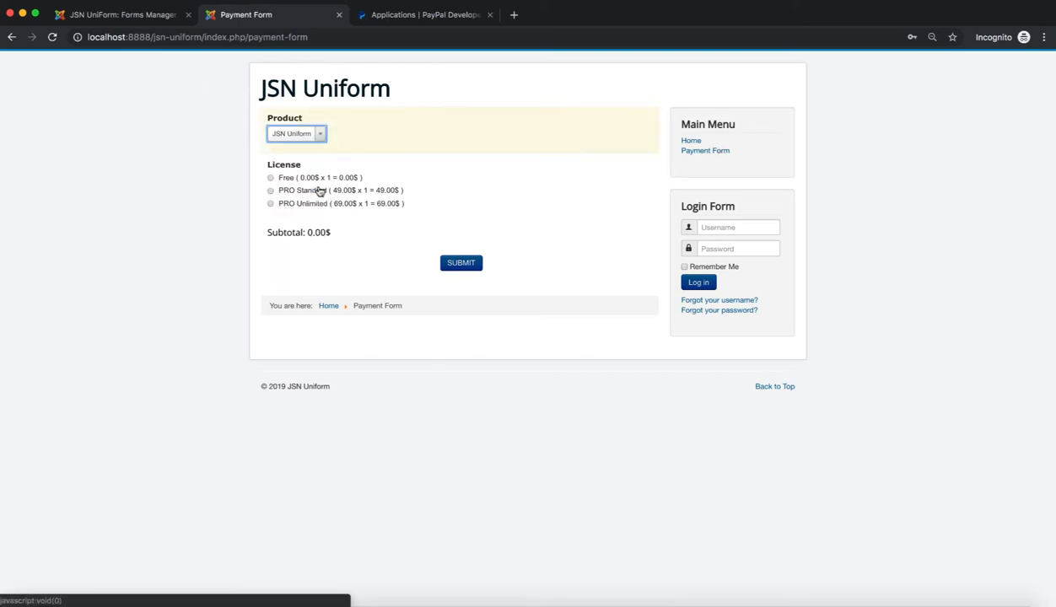
click(271, 203)
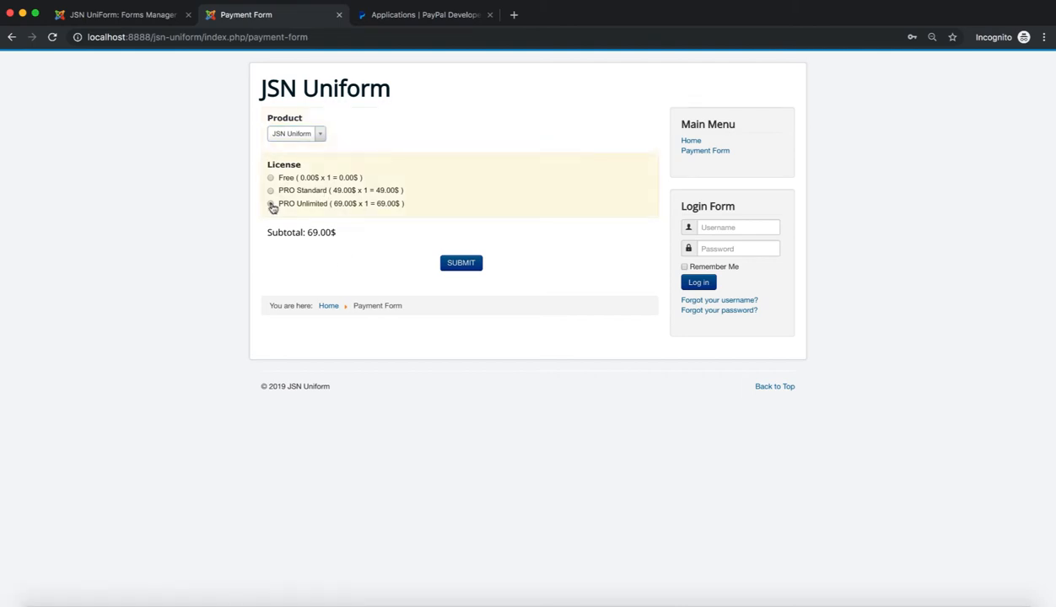
click(271, 205)
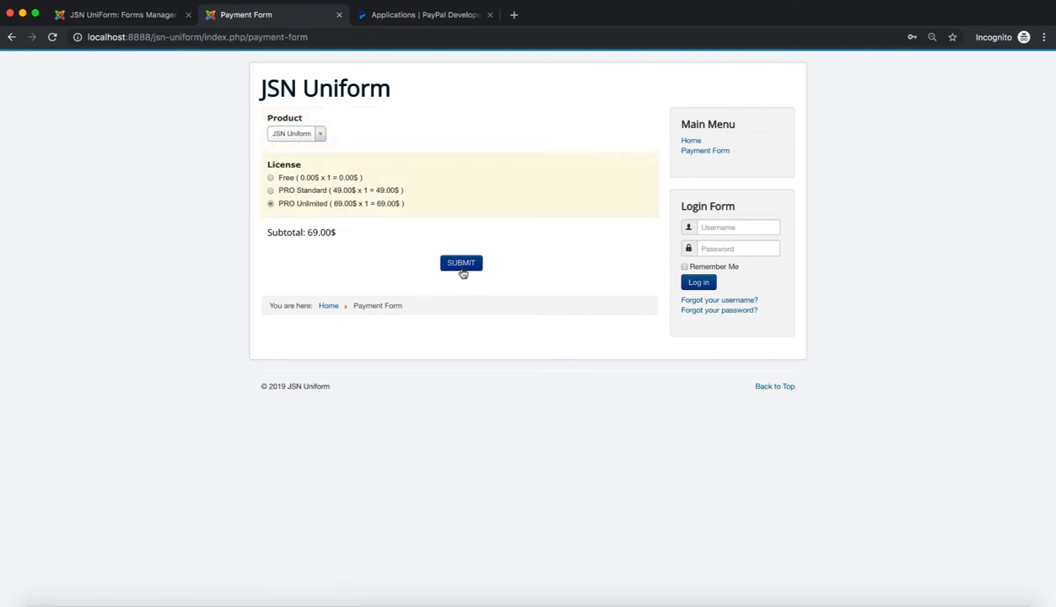
Log in with the saved sandbox buyer to reach the $69.00 review, then return to the UniForm tab
click(461, 263)
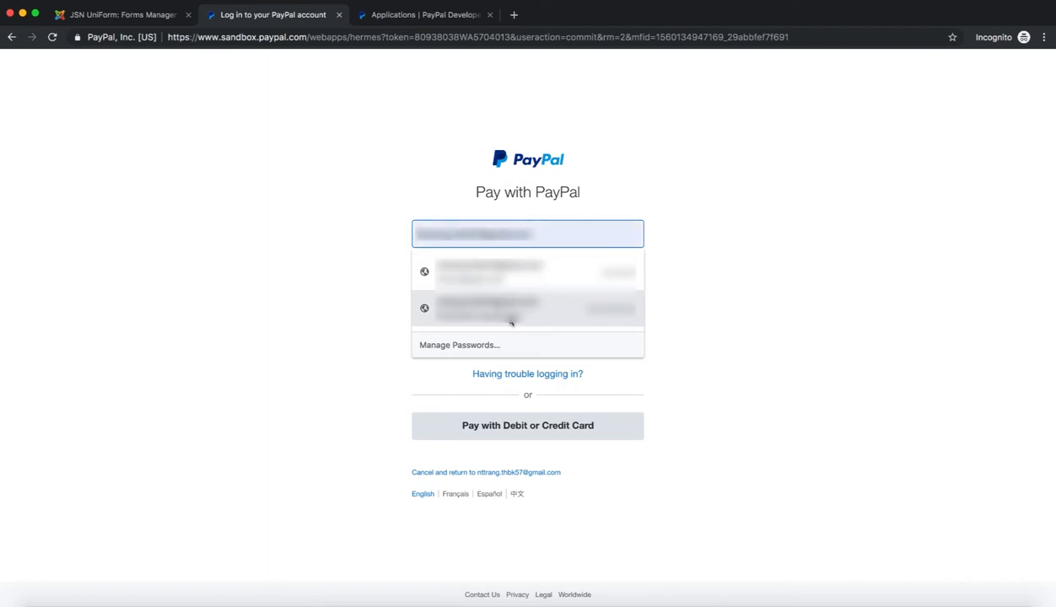
click(527, 341)
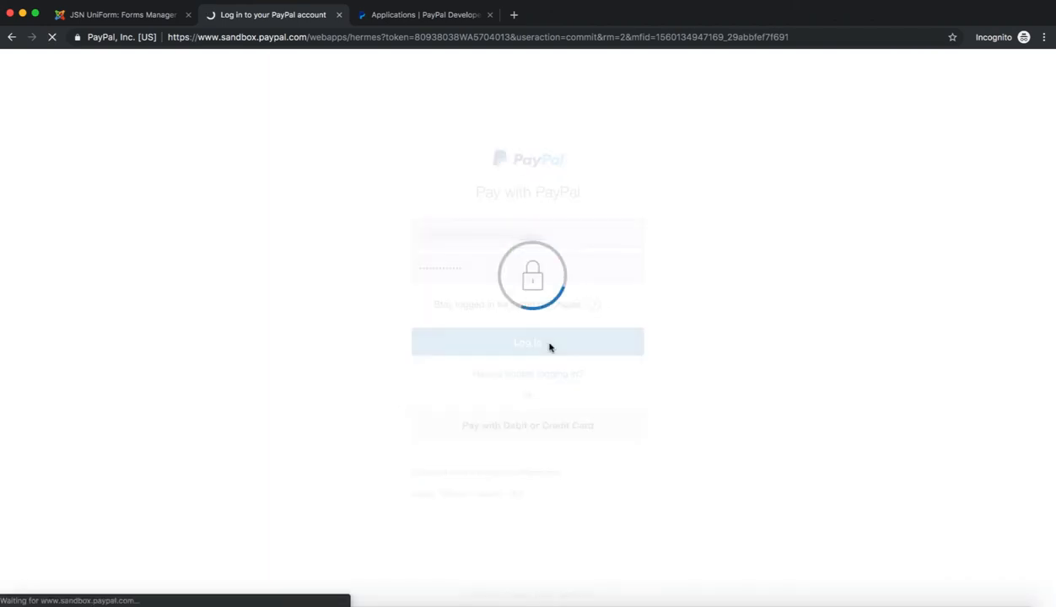
click(528, 341)
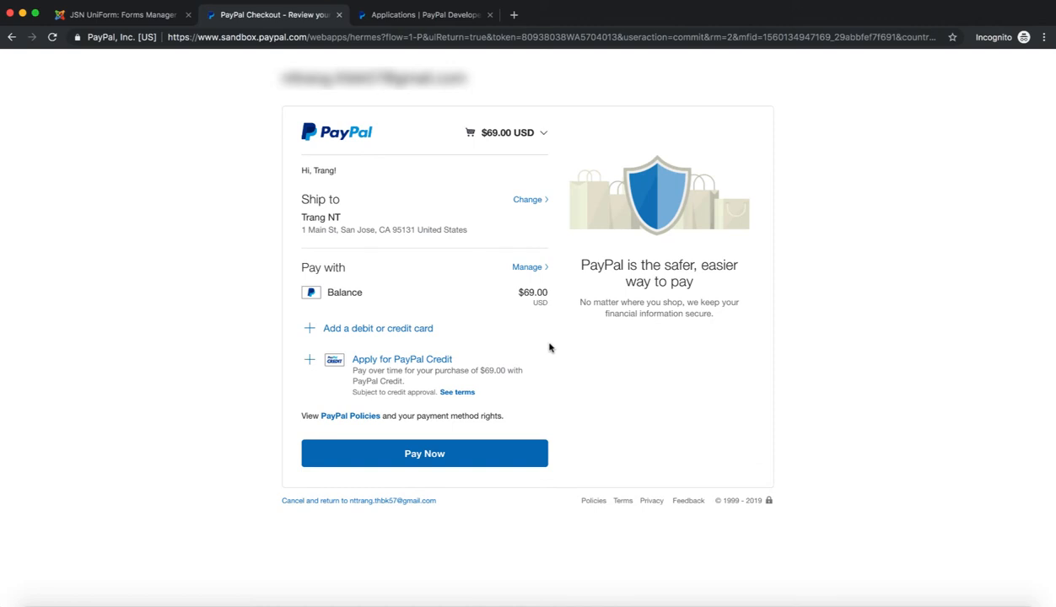
mouse_move(437, 283)
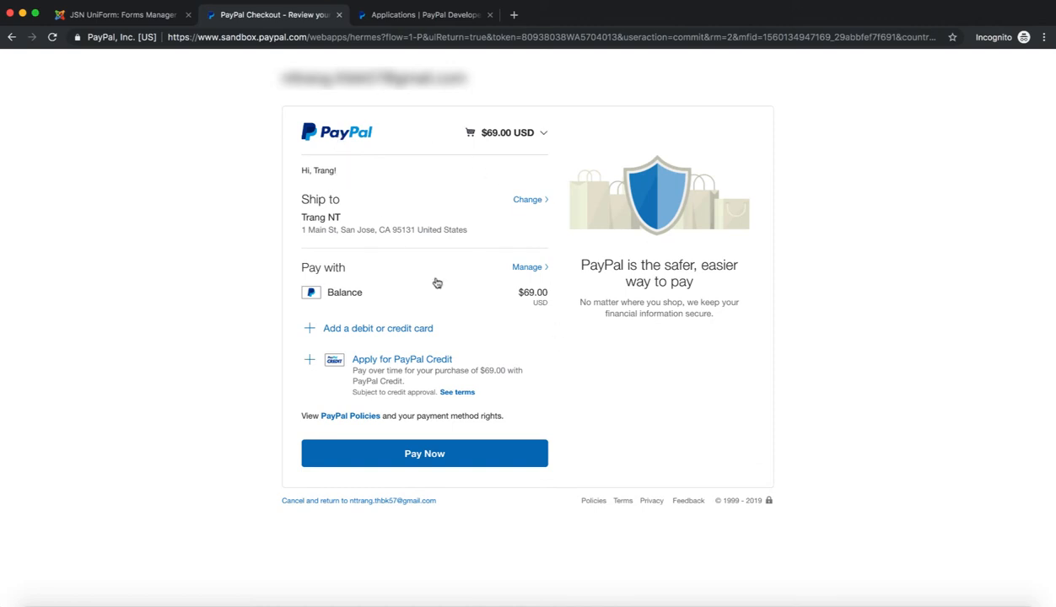
mouse_move(510, 189)
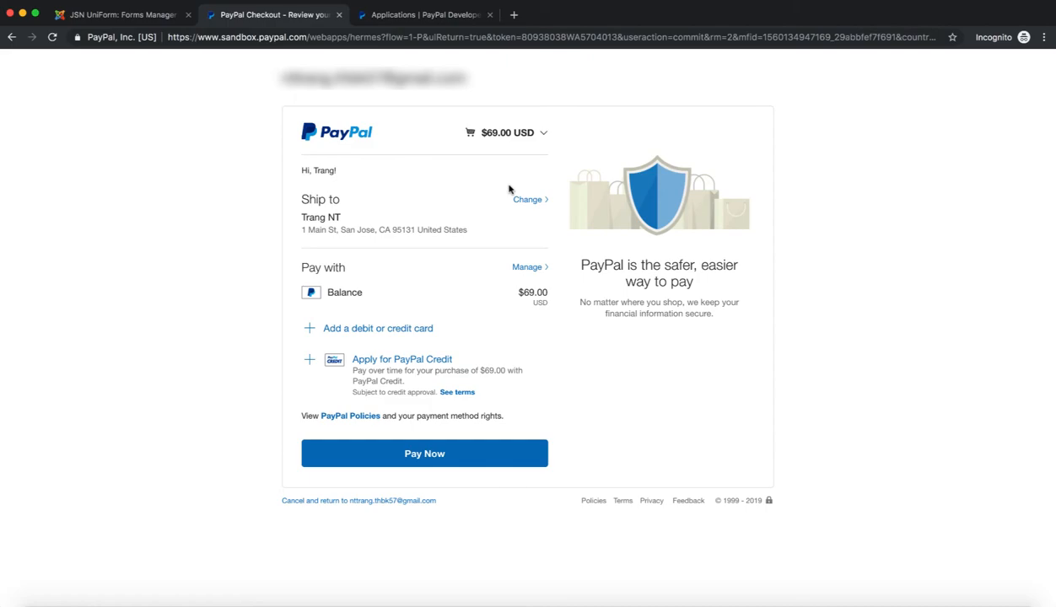
click(118, 13)
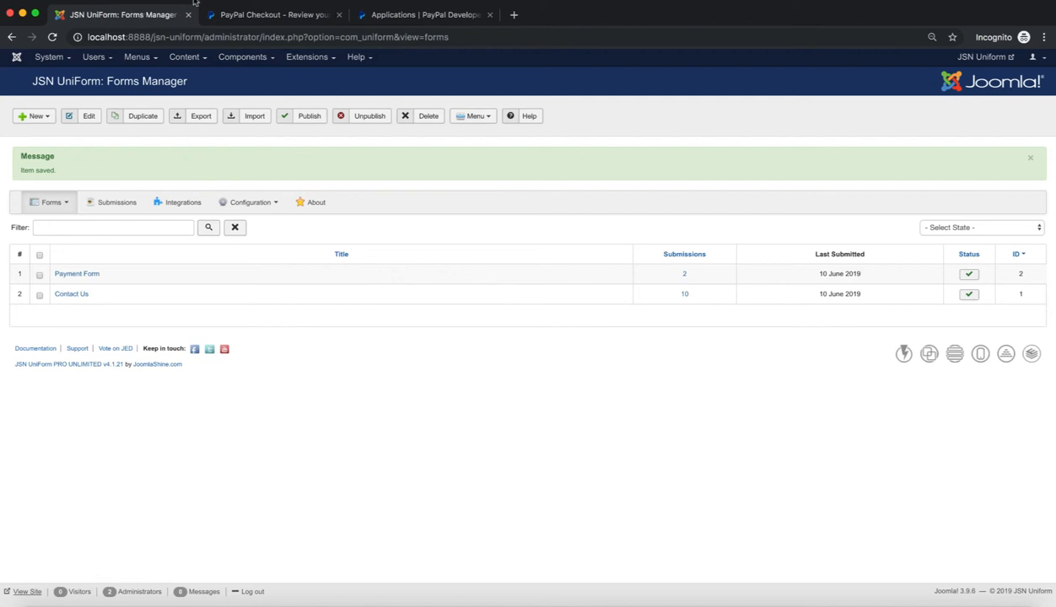
Reopen the PayPal Setting dialog and set Payment Type to Express Checkout with Test Mode Yes
click(177, 203)
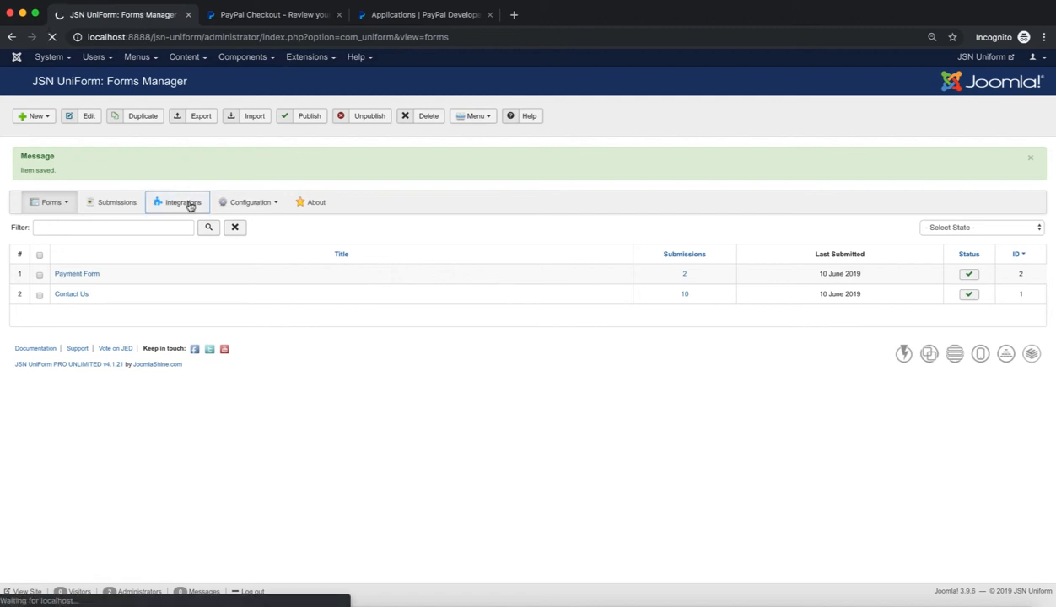
click(177, 202)
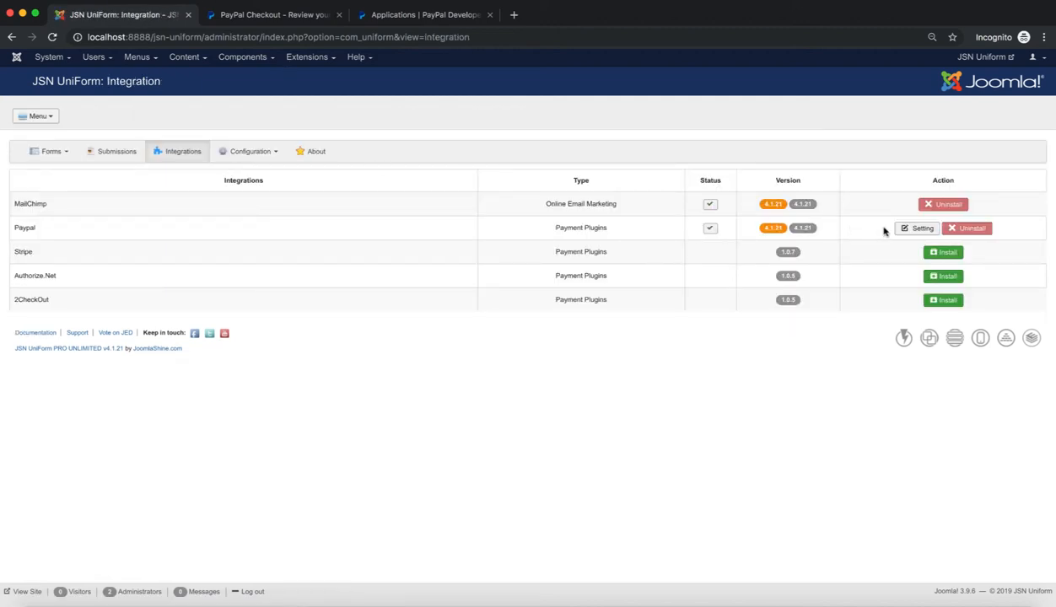
click(918, 228)
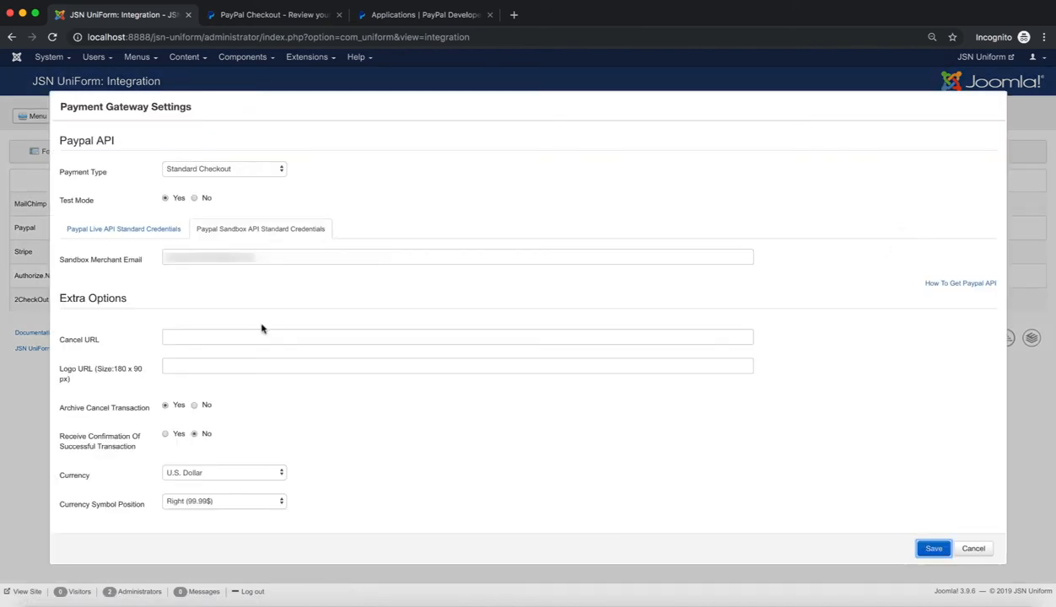
click(222, 169)
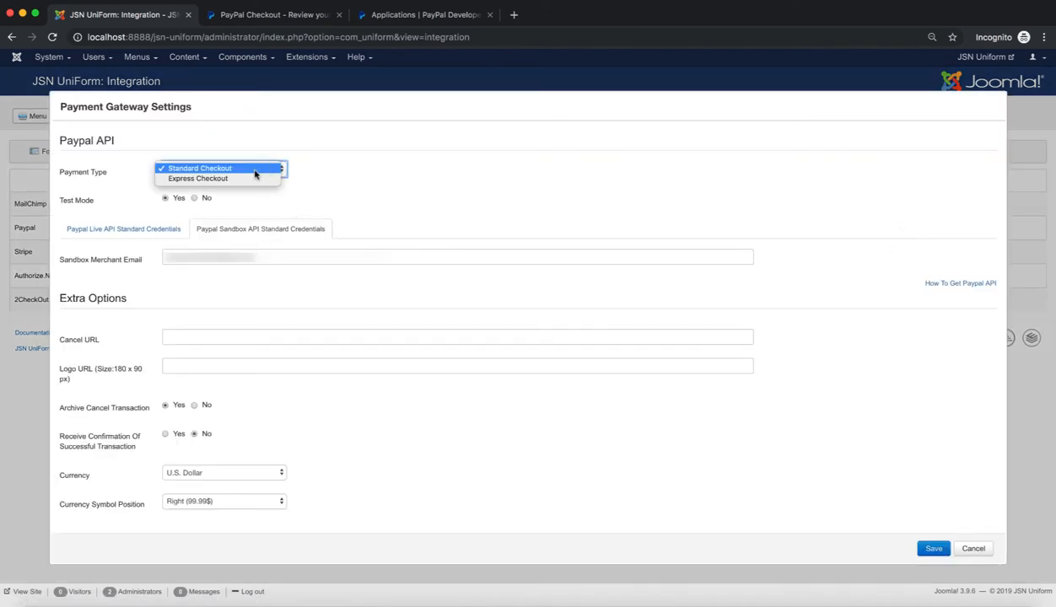
click(197, 178)
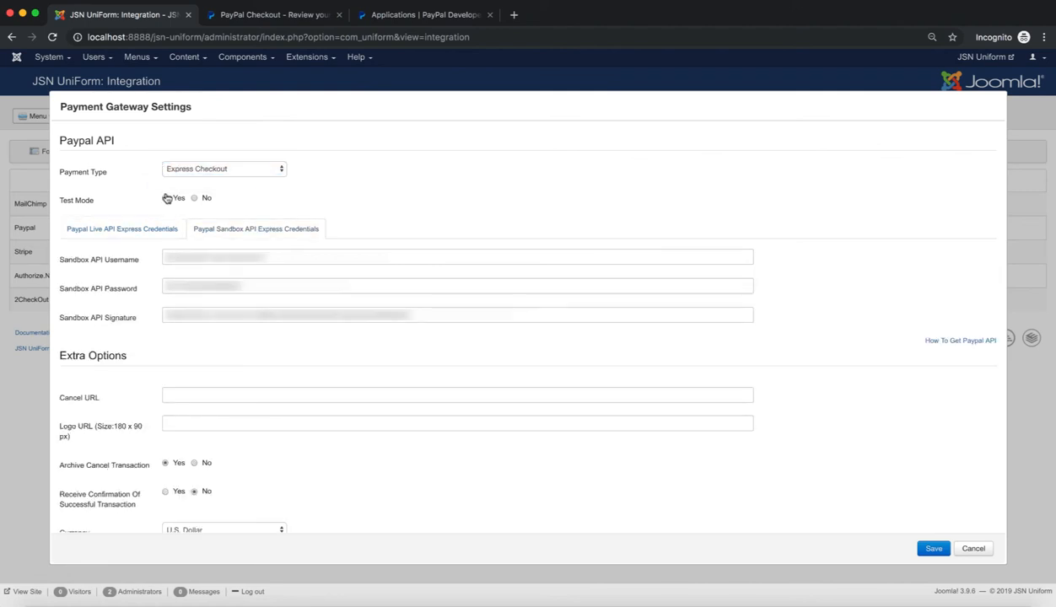
click(165, 198)
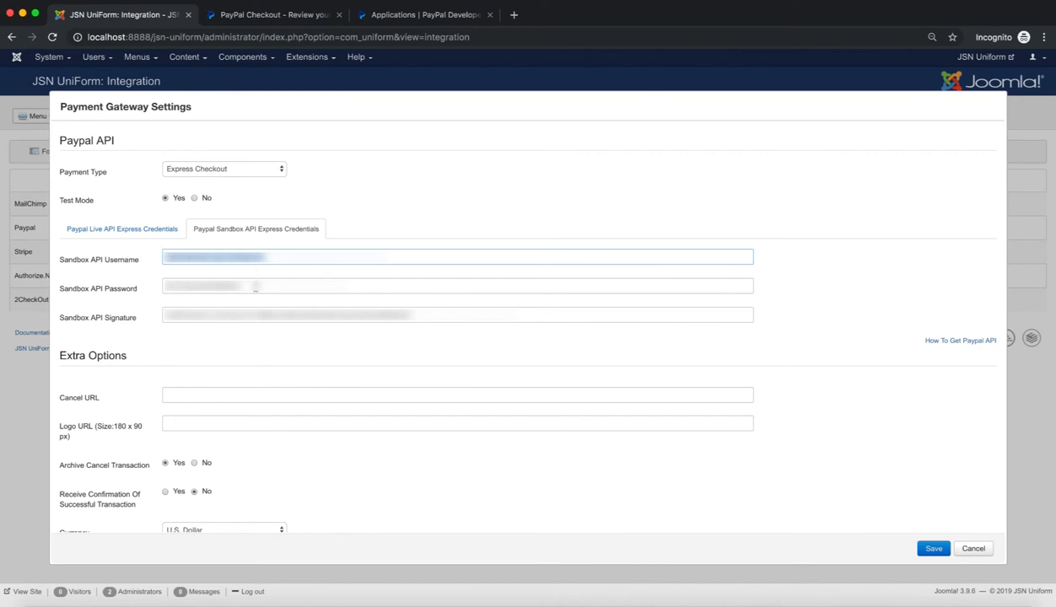
Fill in the Sandbox API Password and Signature fields
click(457, 287)
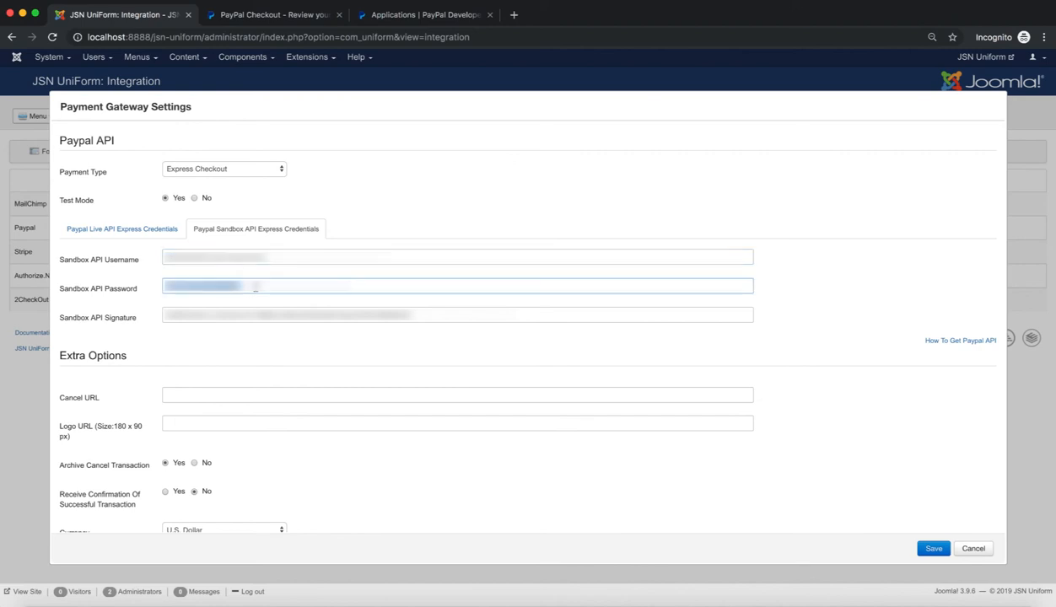
click(459, 315)
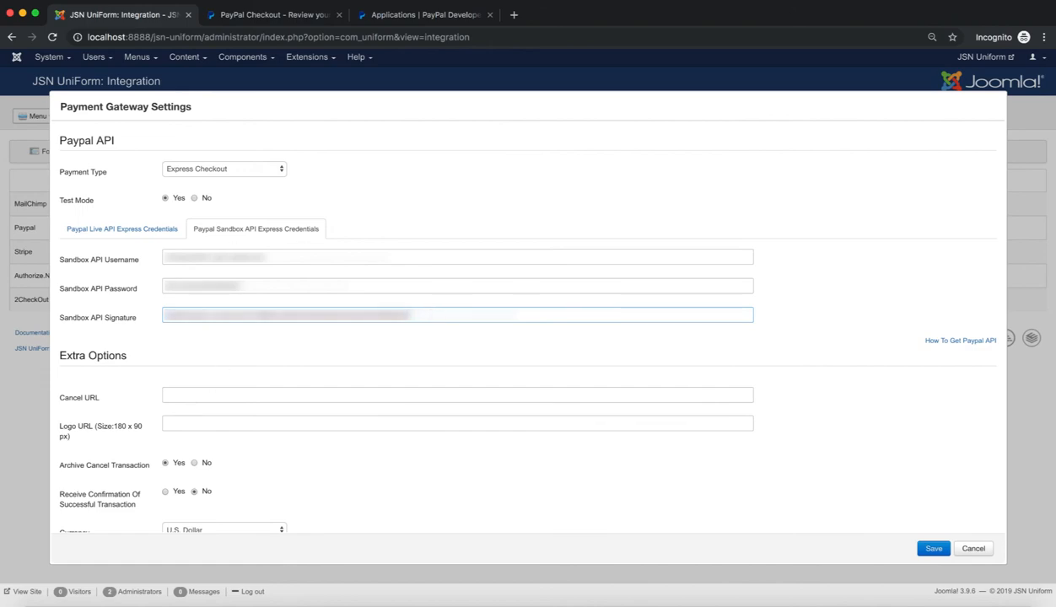
View the business sandbox account's API username, password and signature in its Profile, then close it
click(424, 14)
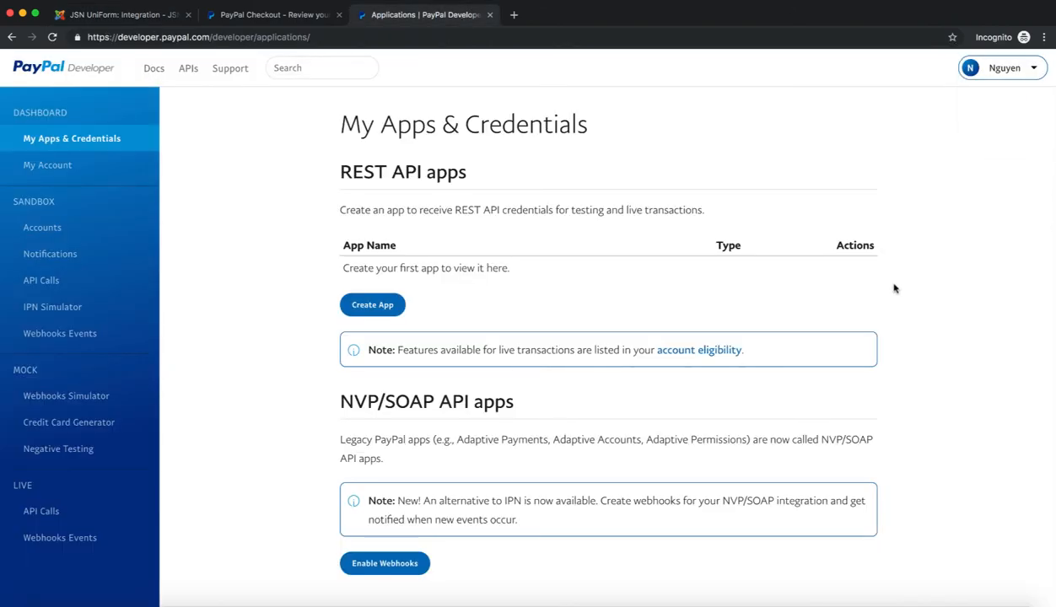
click(42, 226)
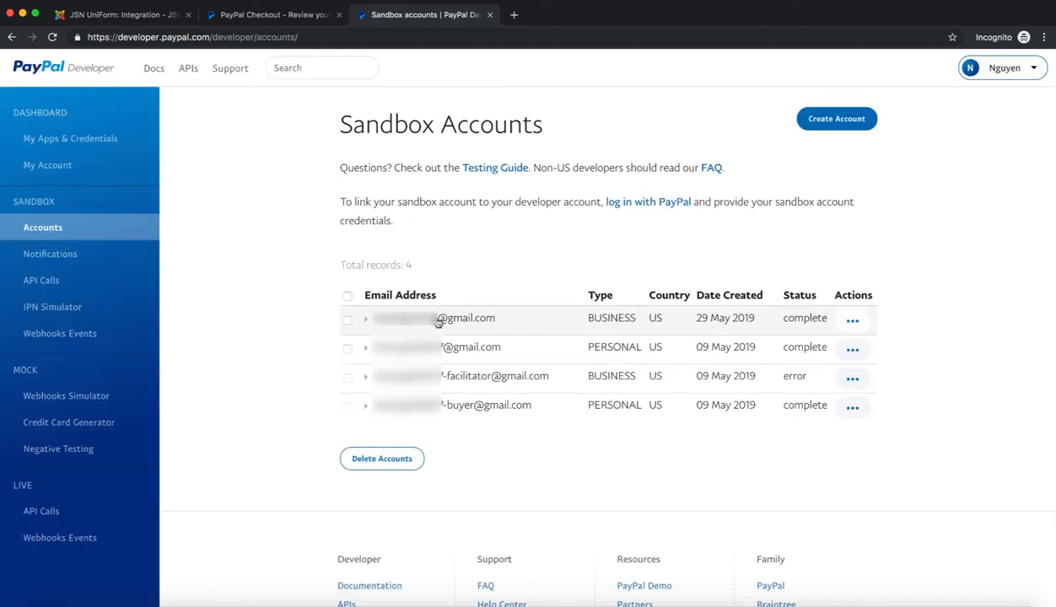
click(366, 317)
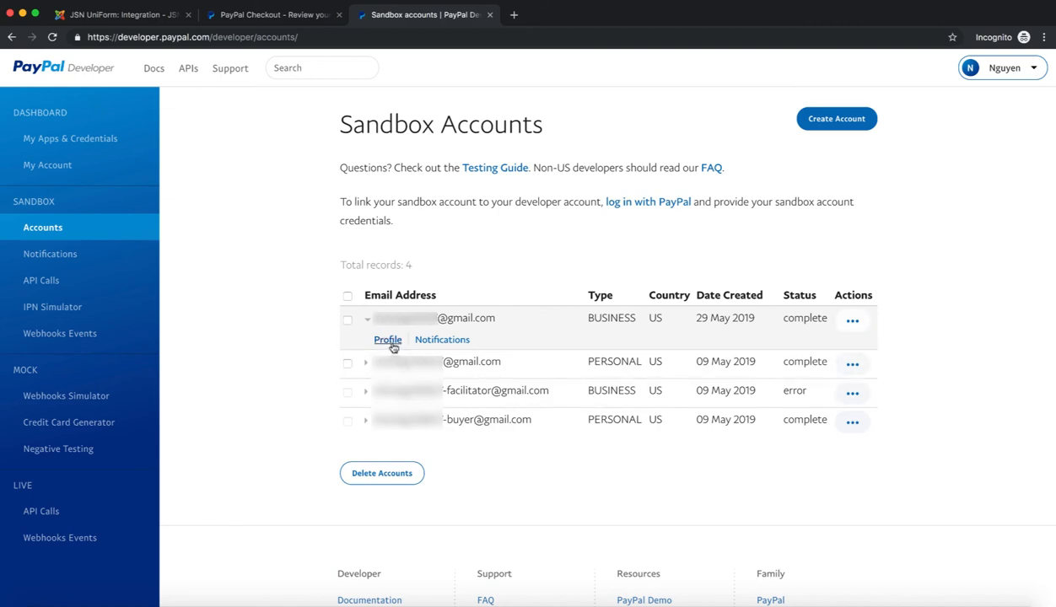
click(388, 340)
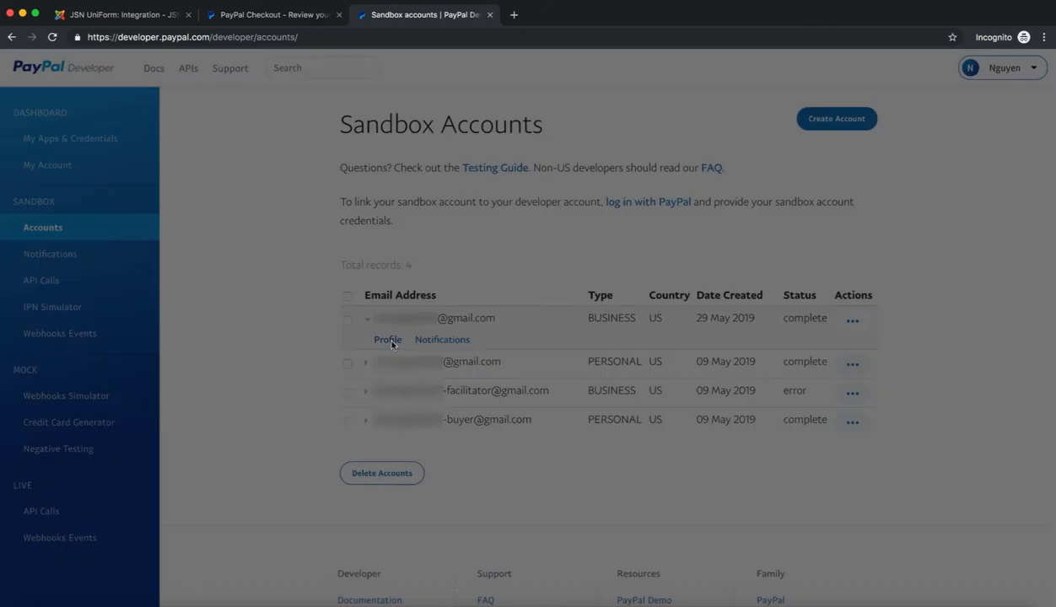
click(388, 339)
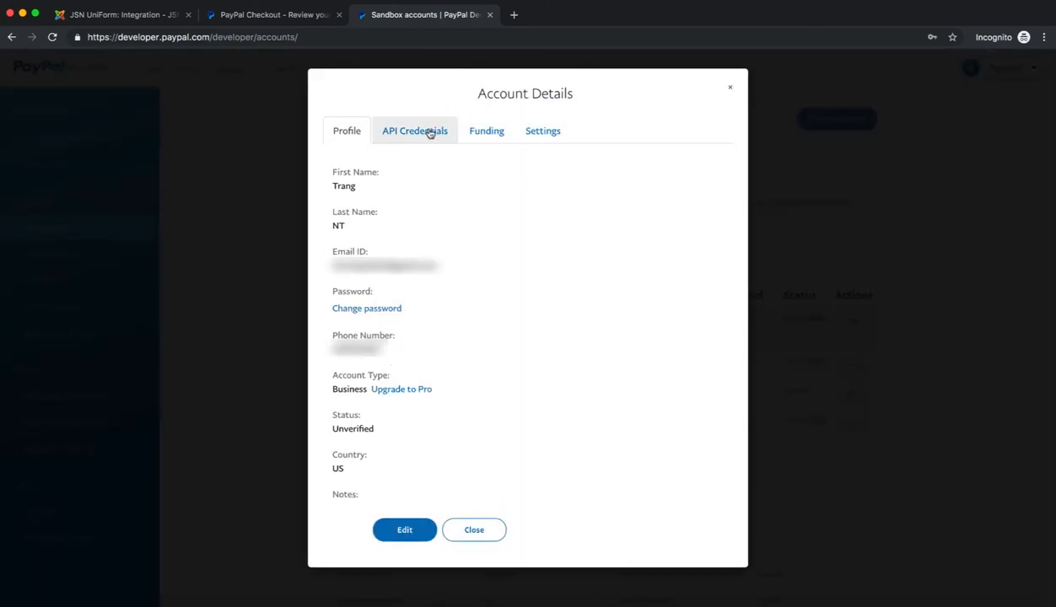
click(415, 132)
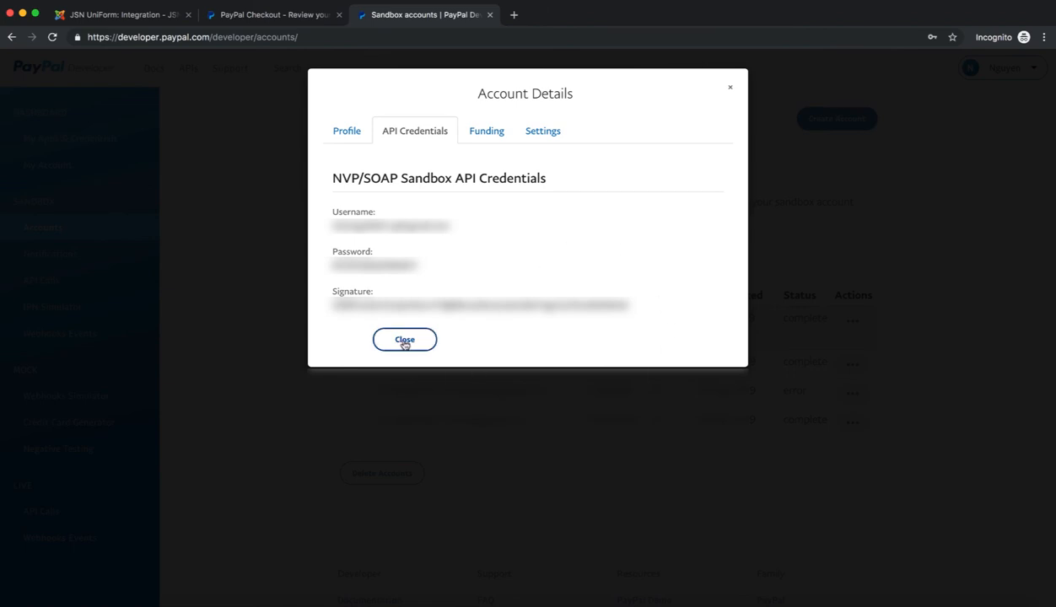
click(405, 339)
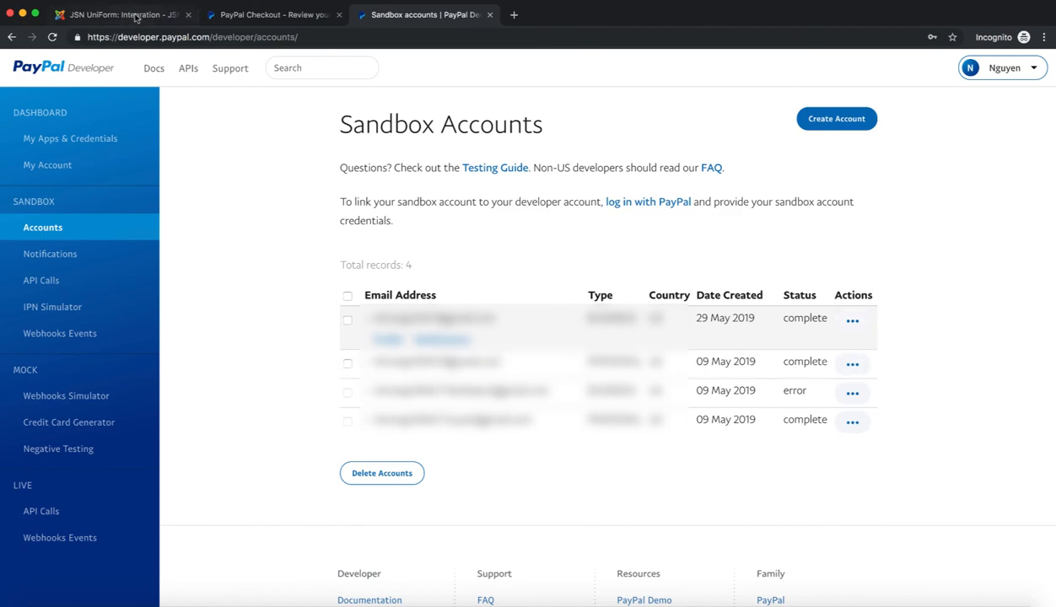
Save the PayPal gateway settings back in JSN UniForm, returning to the Integrations list
click(118, 13)
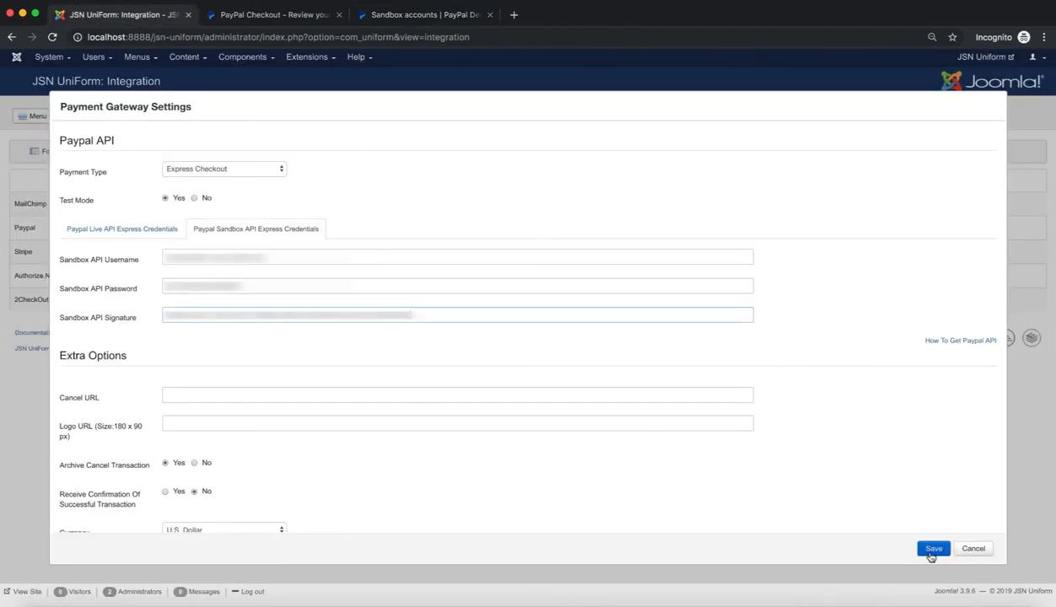
click(935, 548)
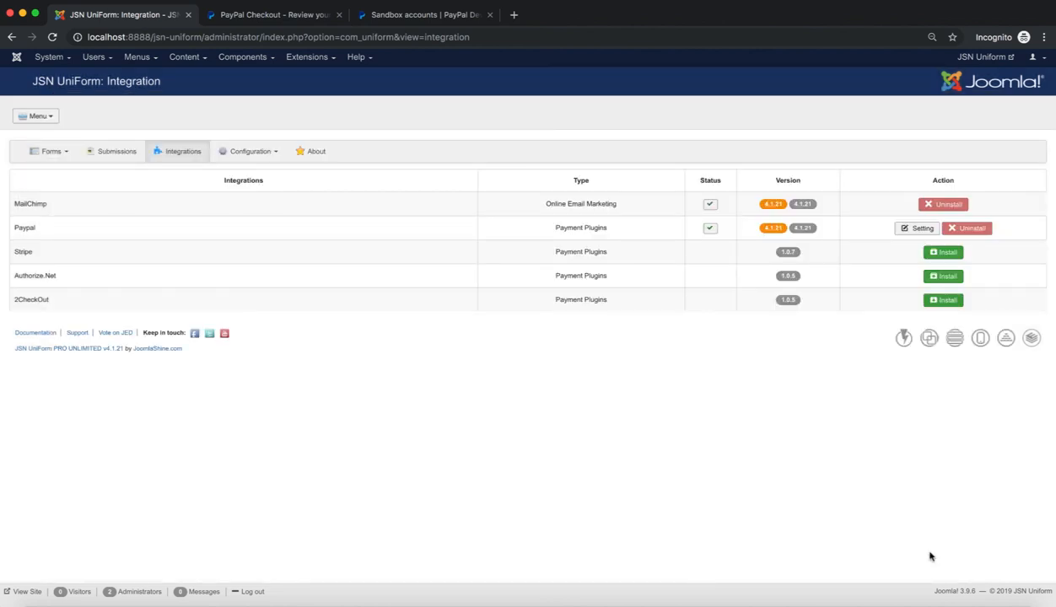
mouse_move(898, 556)
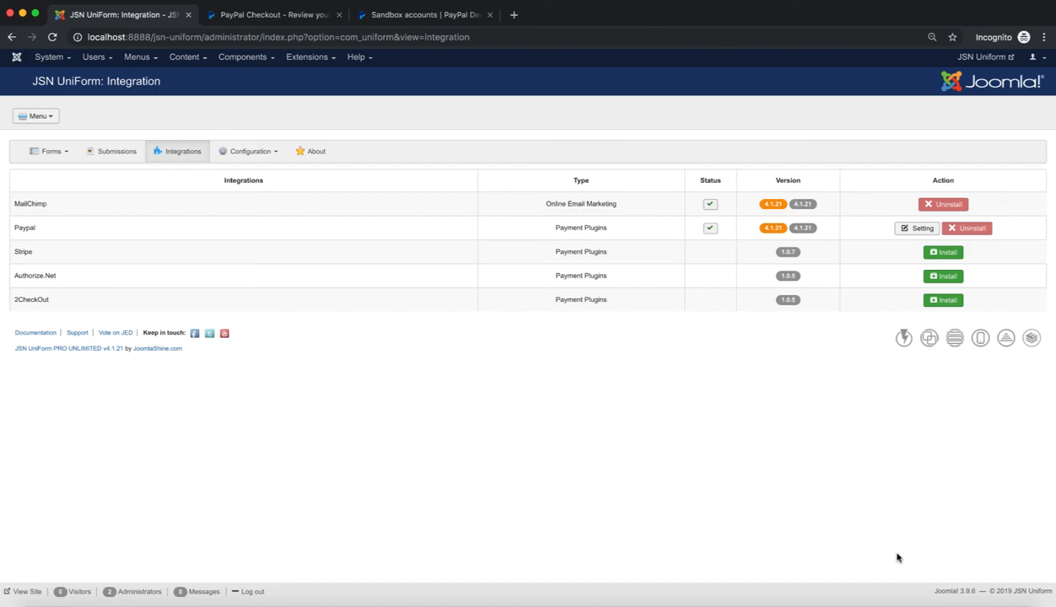